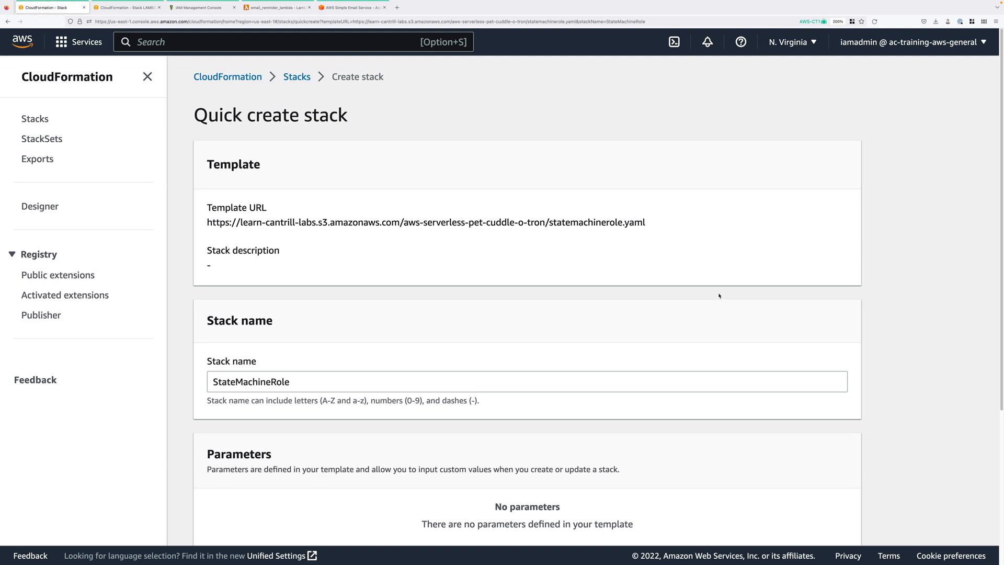
mouse_move(714, 296)
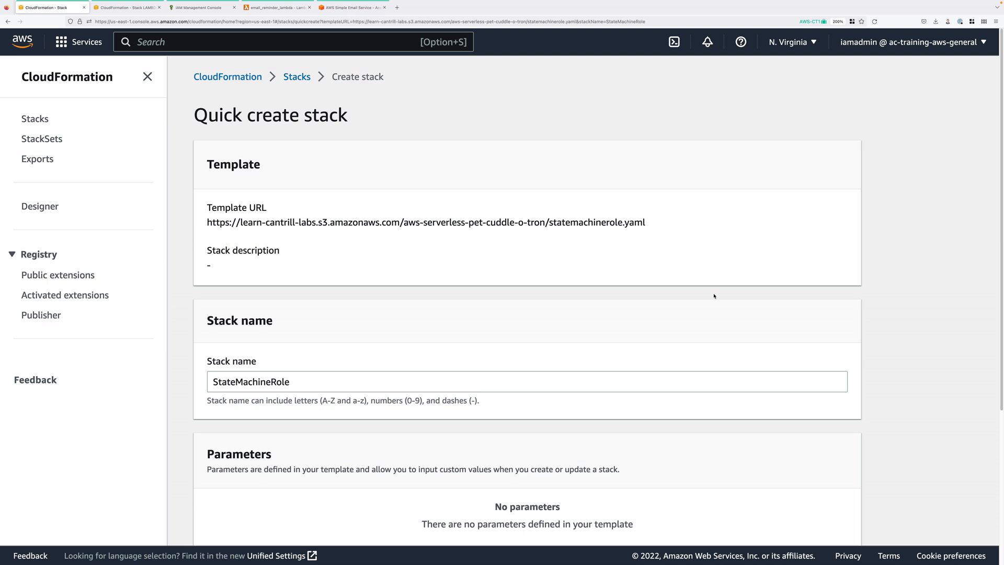
Acknowledge that IAM resources may be created and submit the StateMachineRole stack
scroll(down, 3)
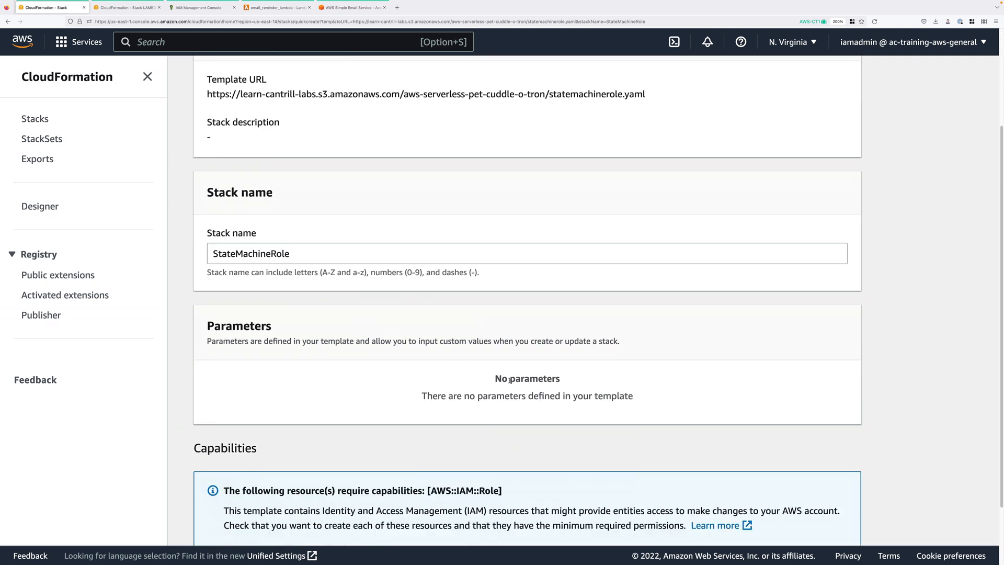
scroll(up, 3)
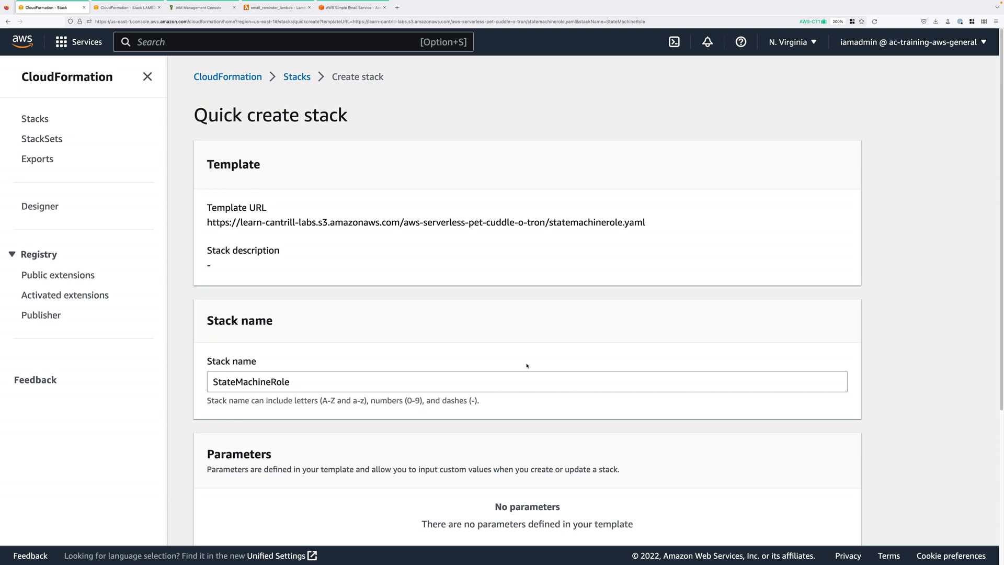
scroll(down, 3)
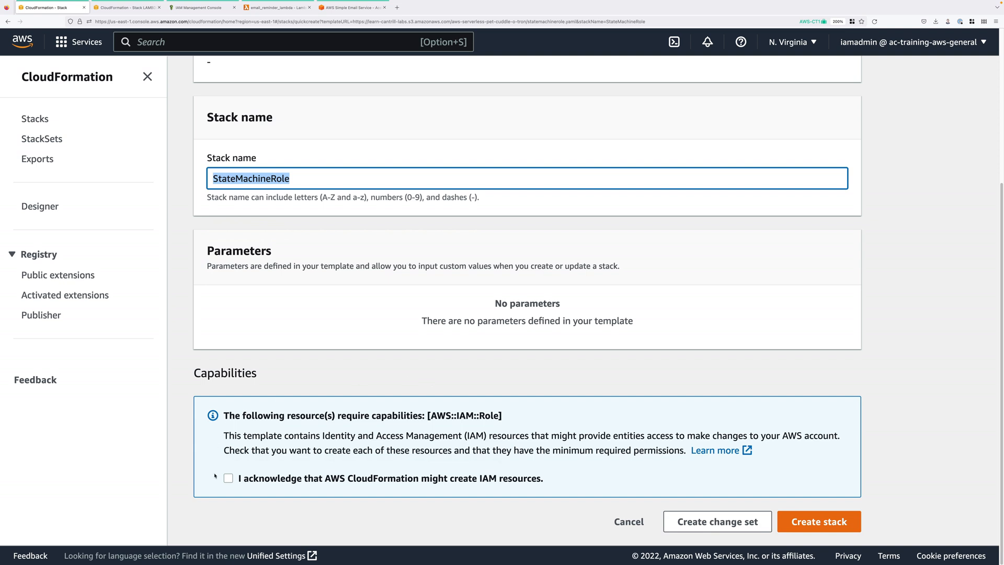
click(229, 477)
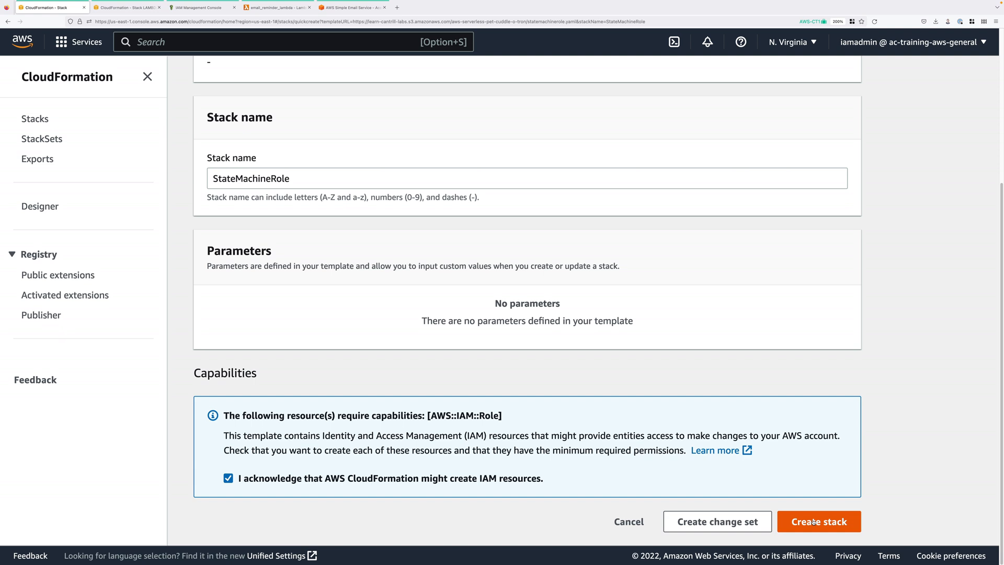
click(819, 521)
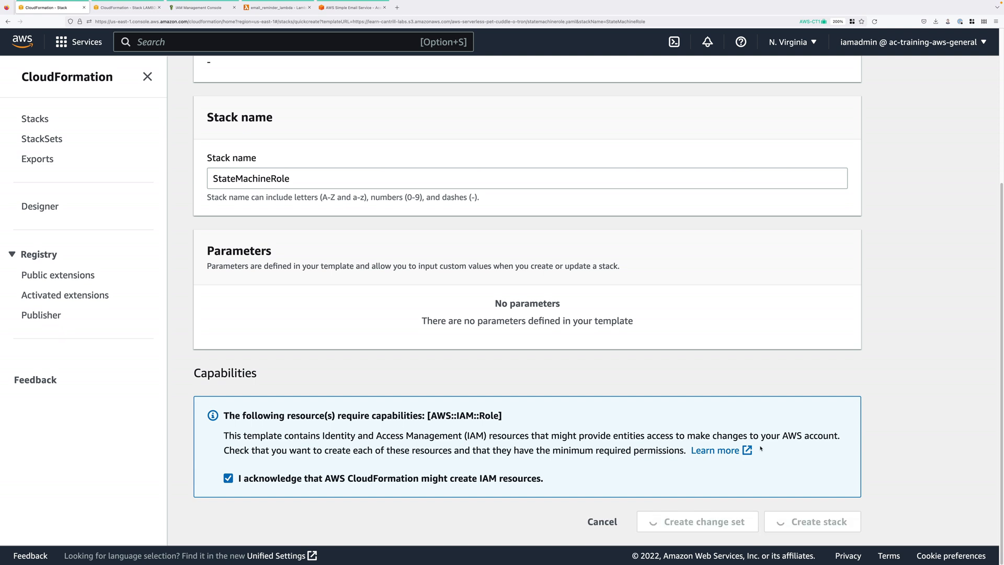
click(811, 521)
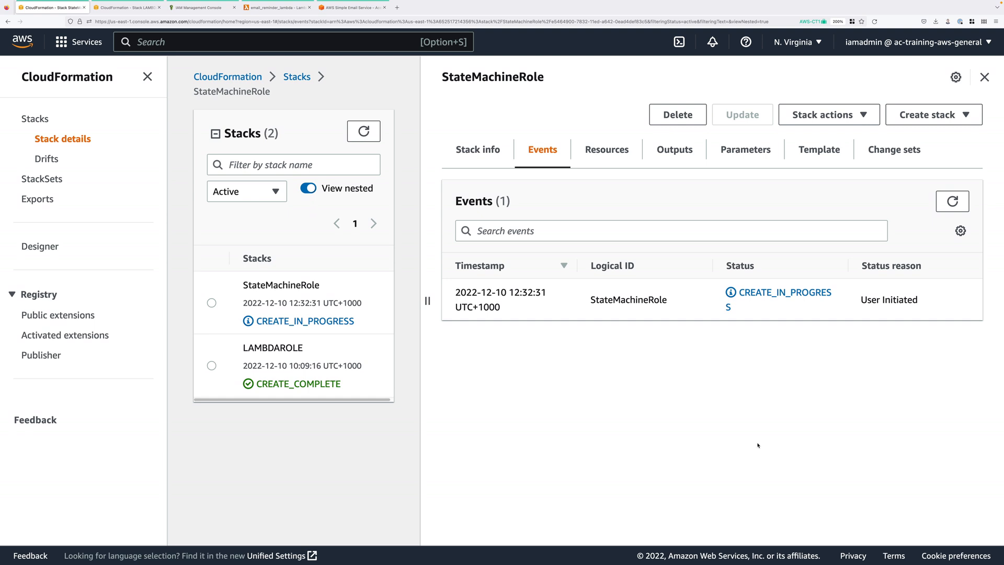
Refresh the StateMachineRole stack events until CREATE_COMPLETE, then move to the IAM console
click(147, 77)
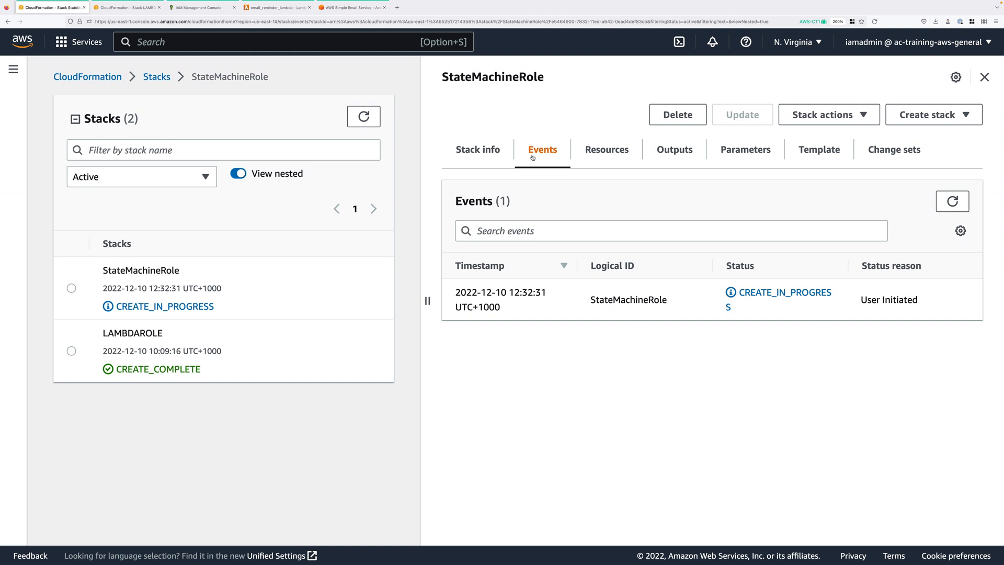
click(952, 201)
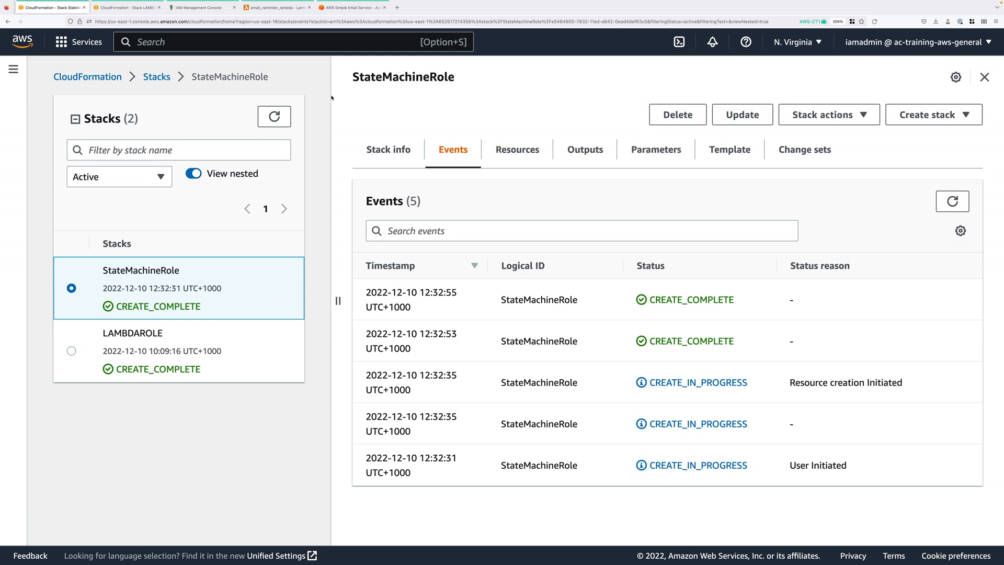
click(199, 7)
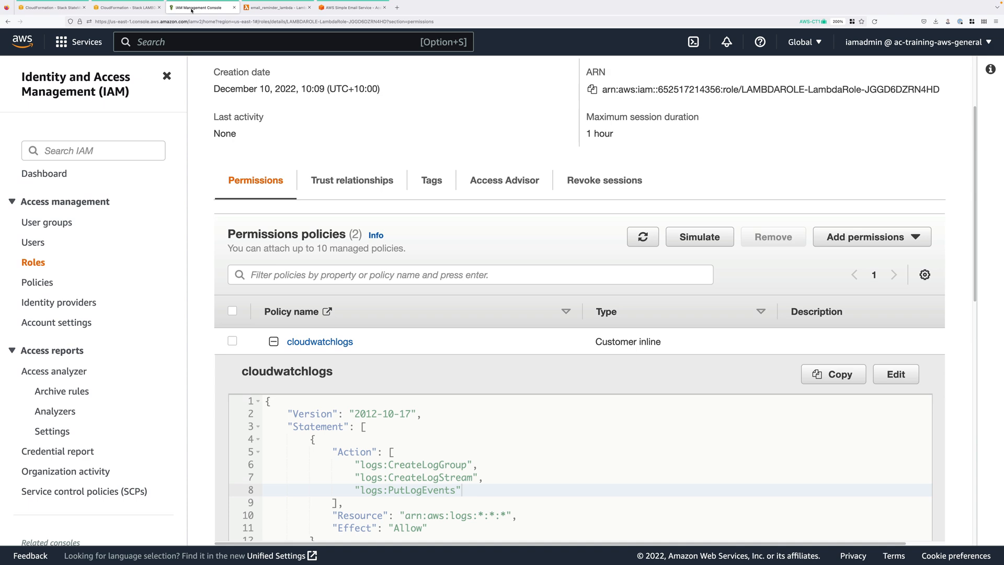
Reload the IAM roles list, filter by 'stat', and open StateMachineRole
click(33, 262)
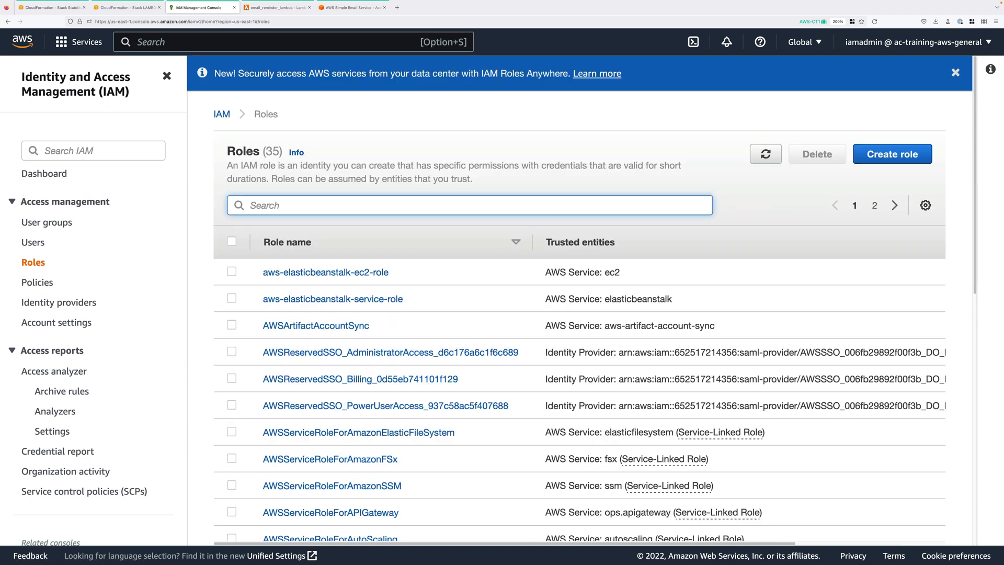
click(765, 153)
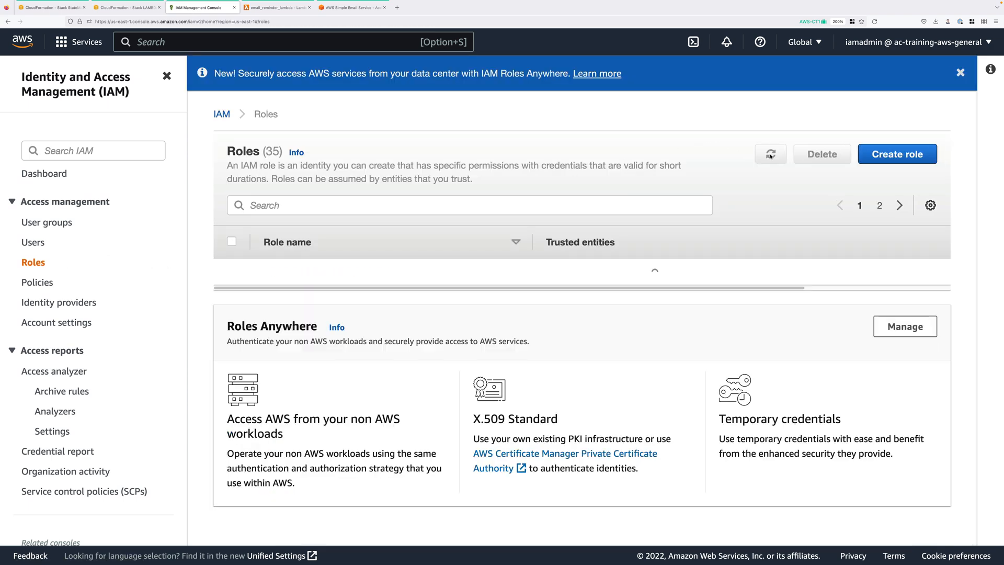
click(770, 154)
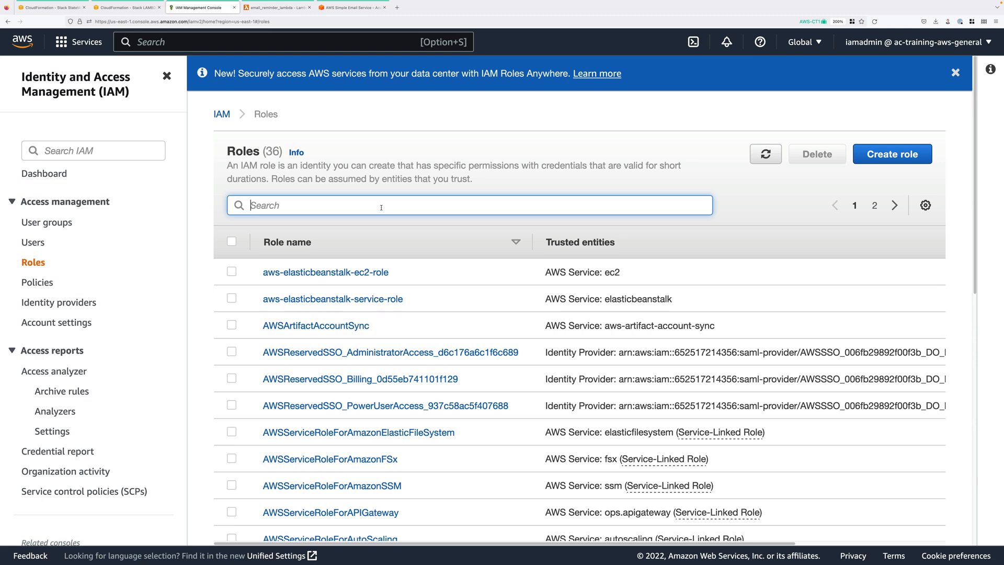
text(state)
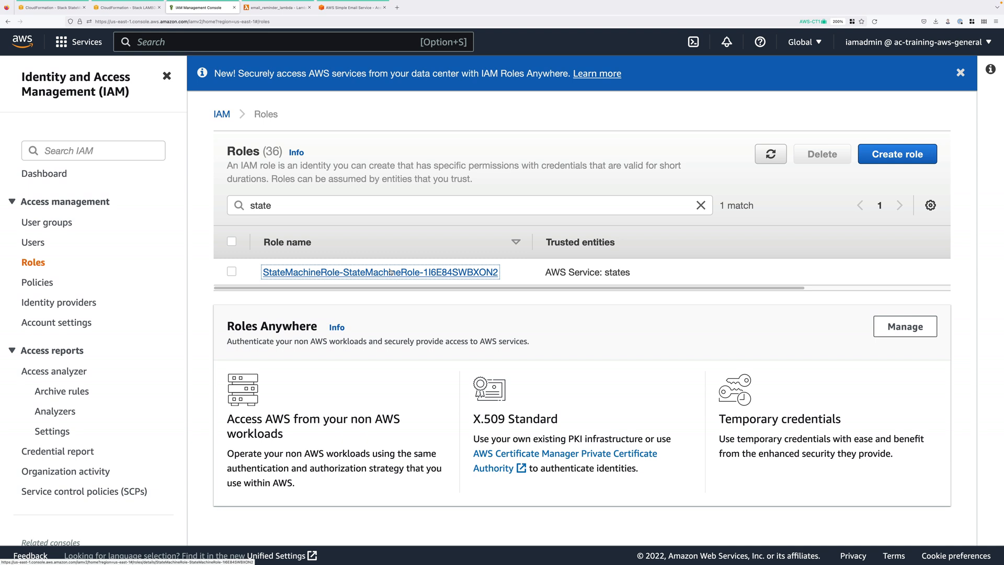
click(379, 272)
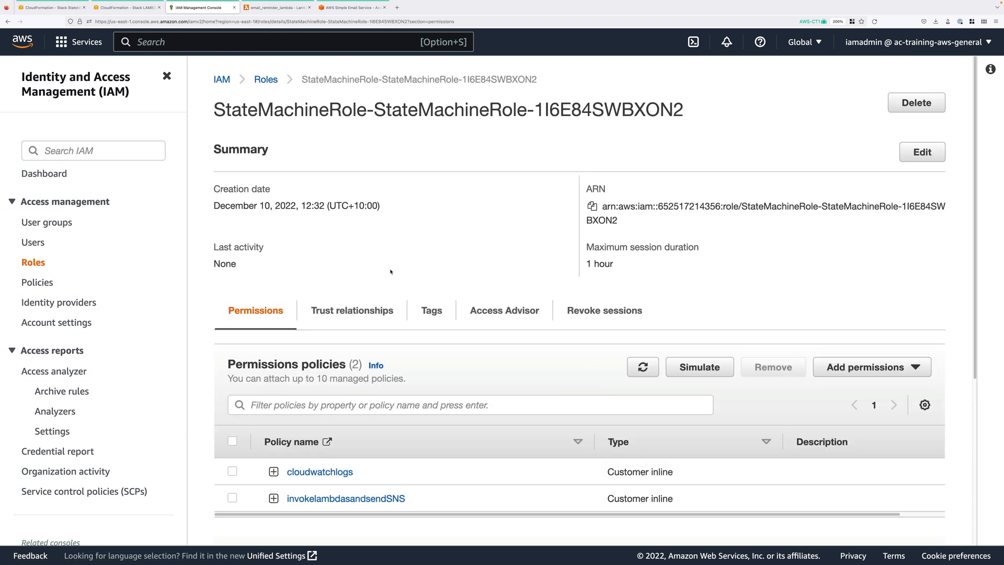
Inspect the role's trust policy and its states.amazonaws.com service principal
click(351, 311)
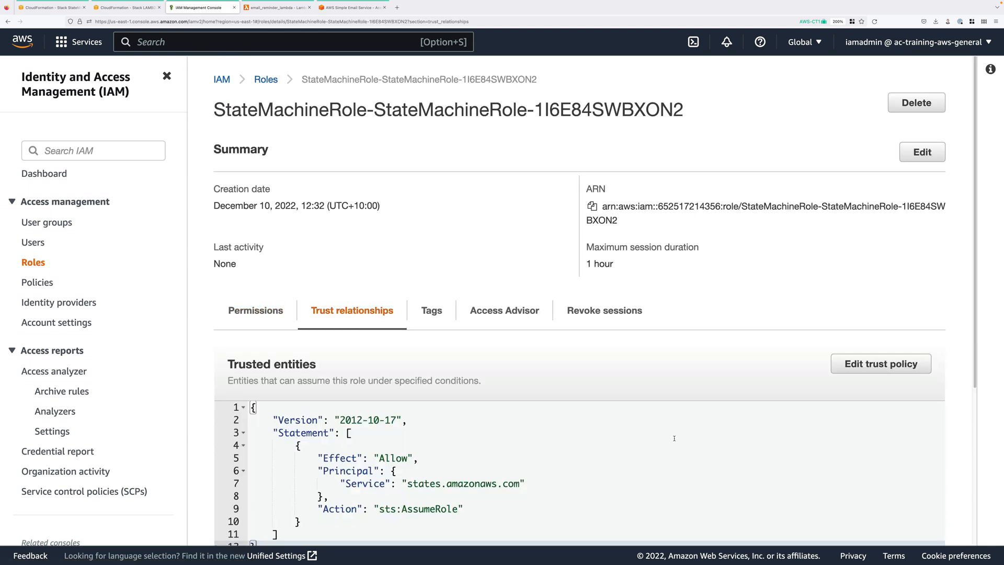
scroll(down, 3)
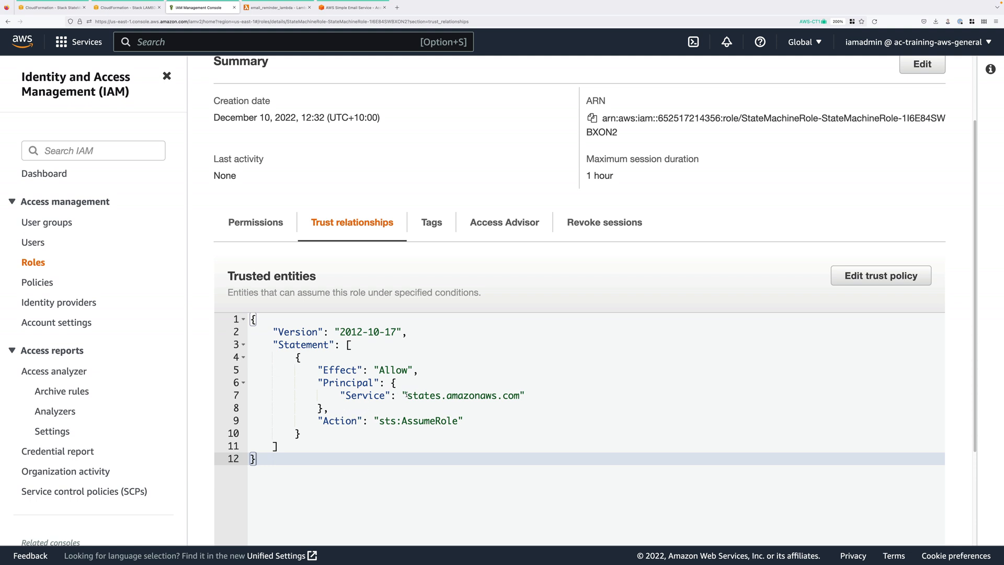
double_click(463, 396)
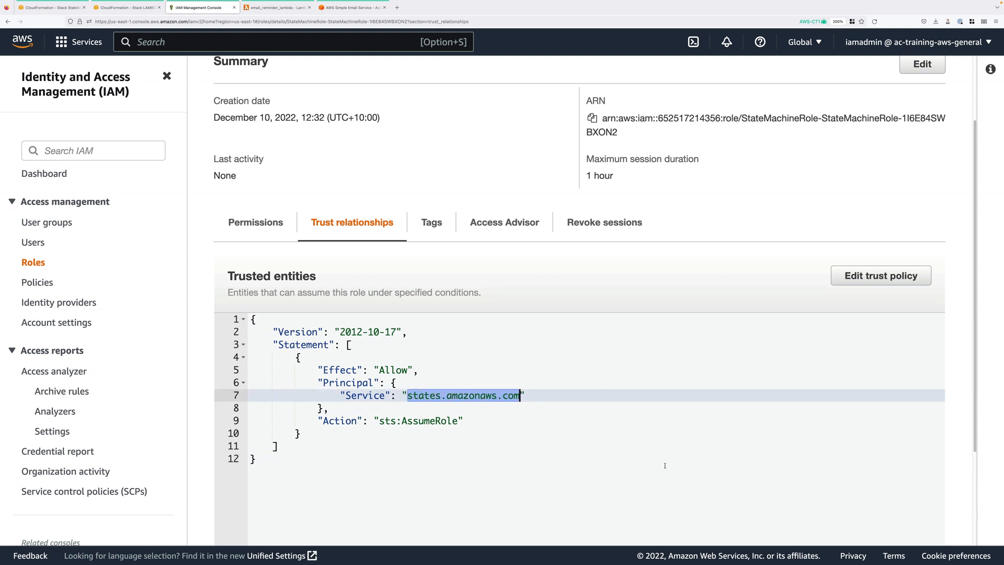
mouse_move(653, 459)
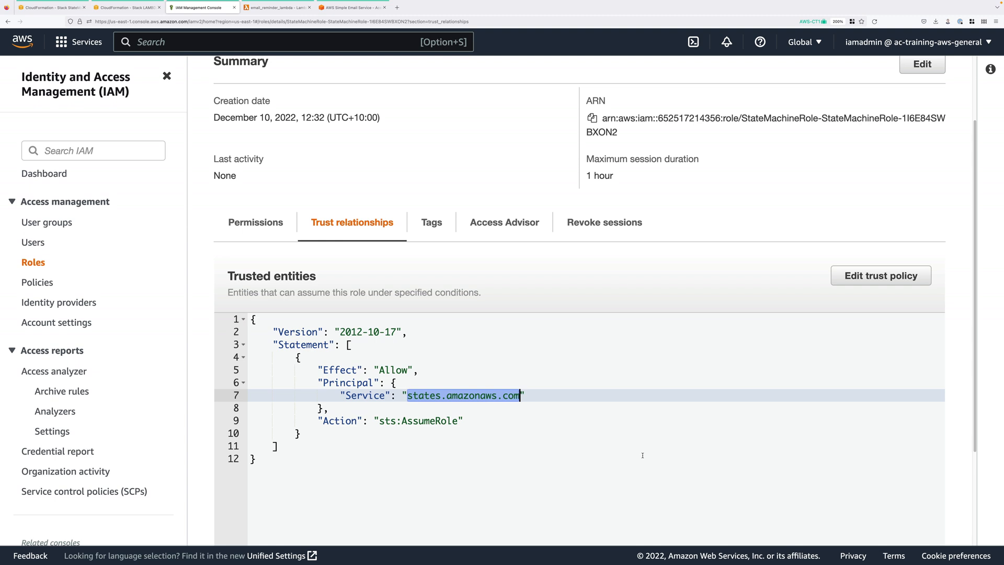
mouse_move(445, 377)
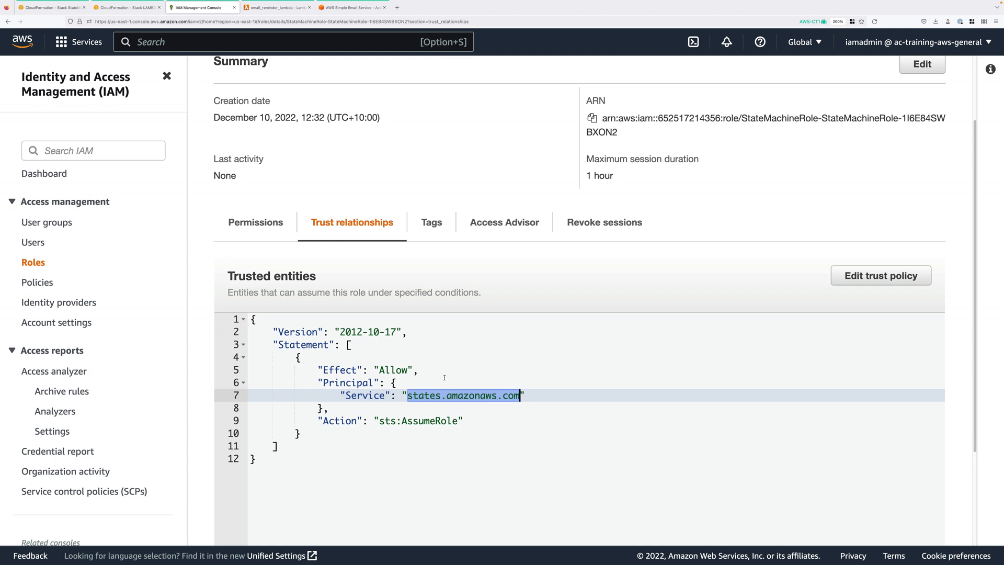
Expand the cloudwatchlogs inline policy and inspect the Lambda invoke and SNS actions
click(254, 223)
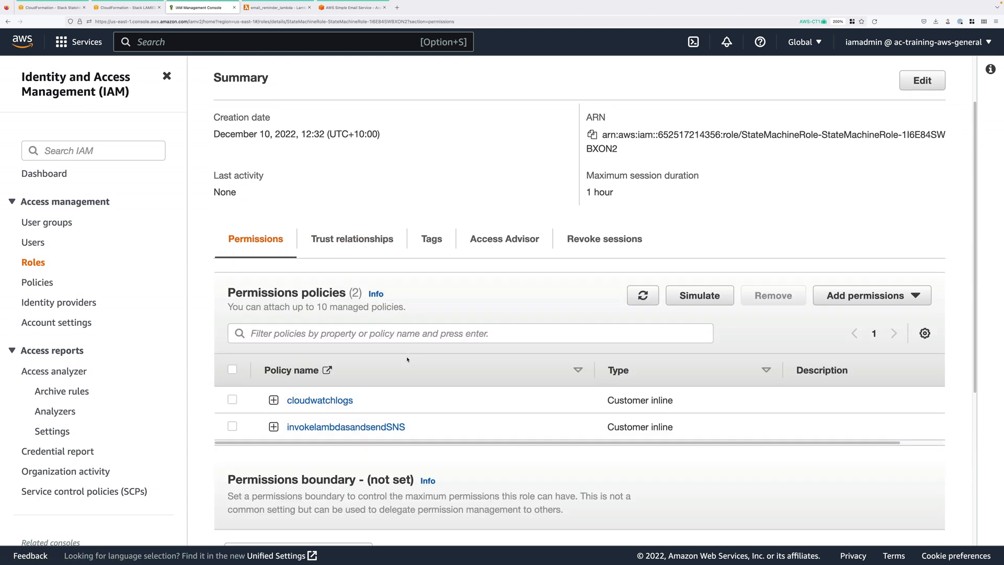
scroll(down, 3)
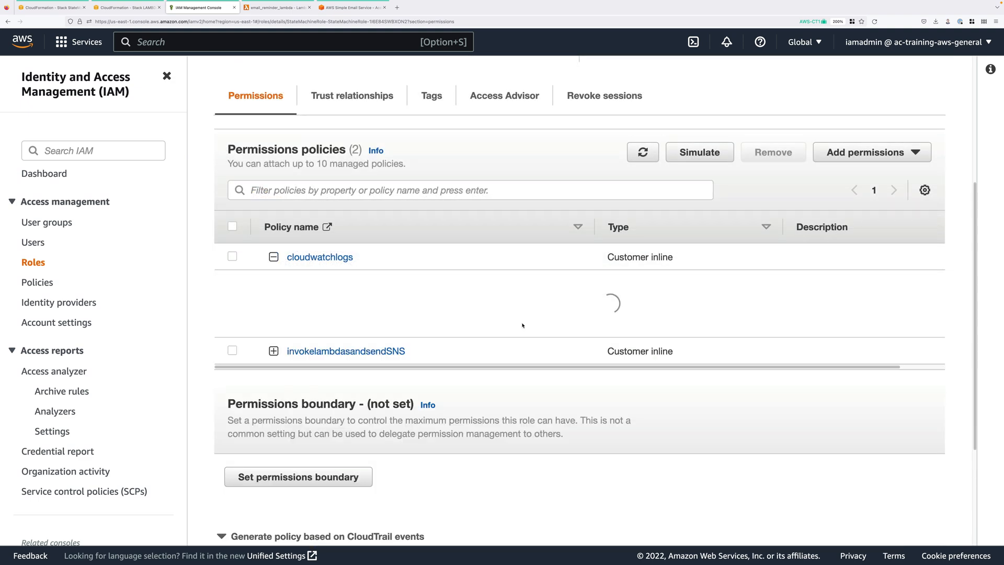
click(273, 257)
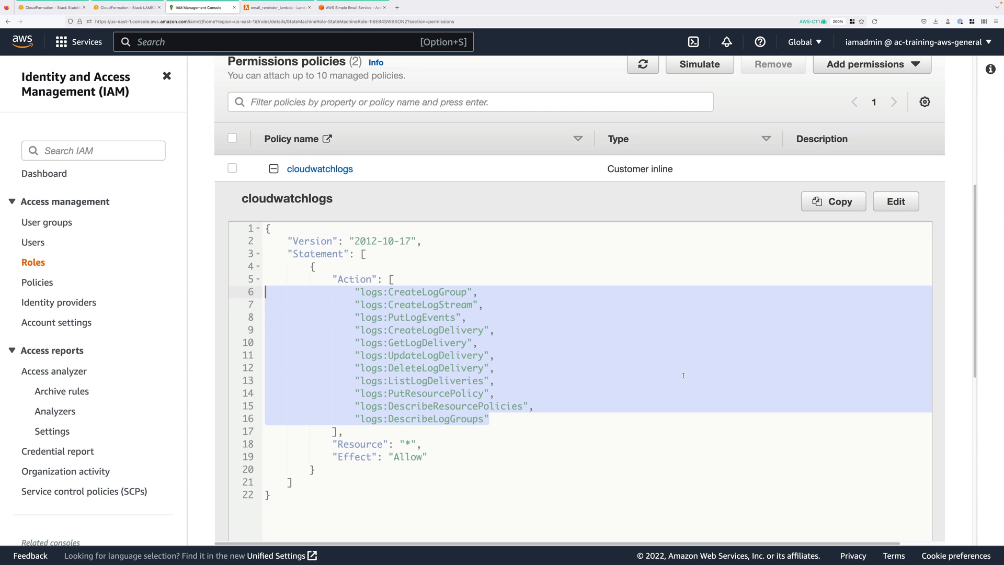
mouse_move(715, 382)
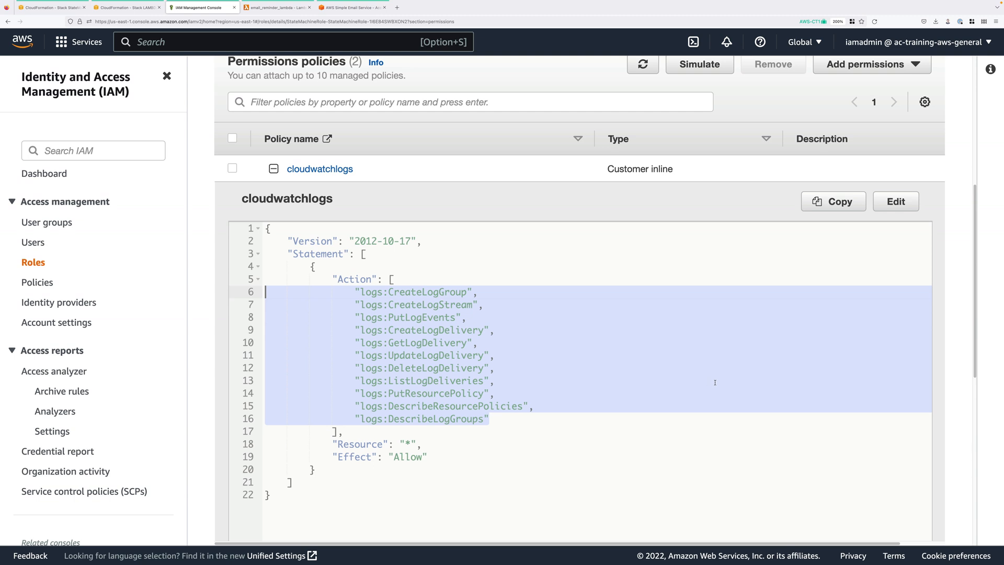
mouse_move(531, 220)
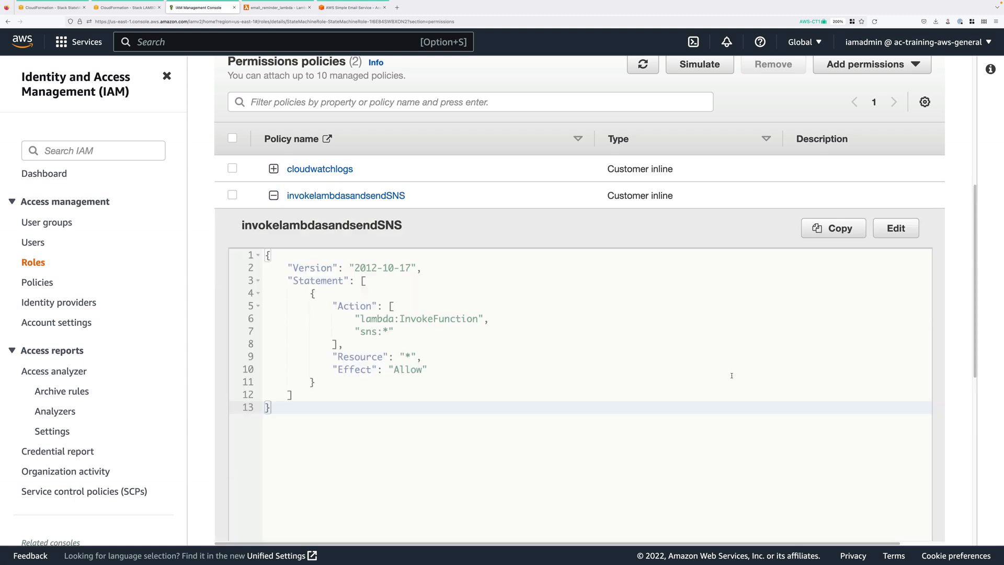
mouse_move(708, 380)
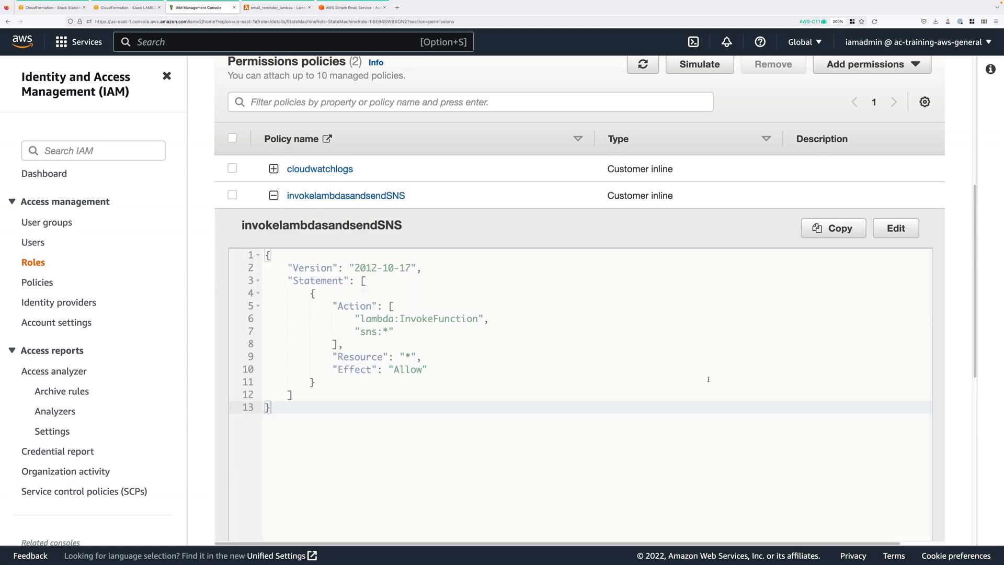
double_click(369, 331)
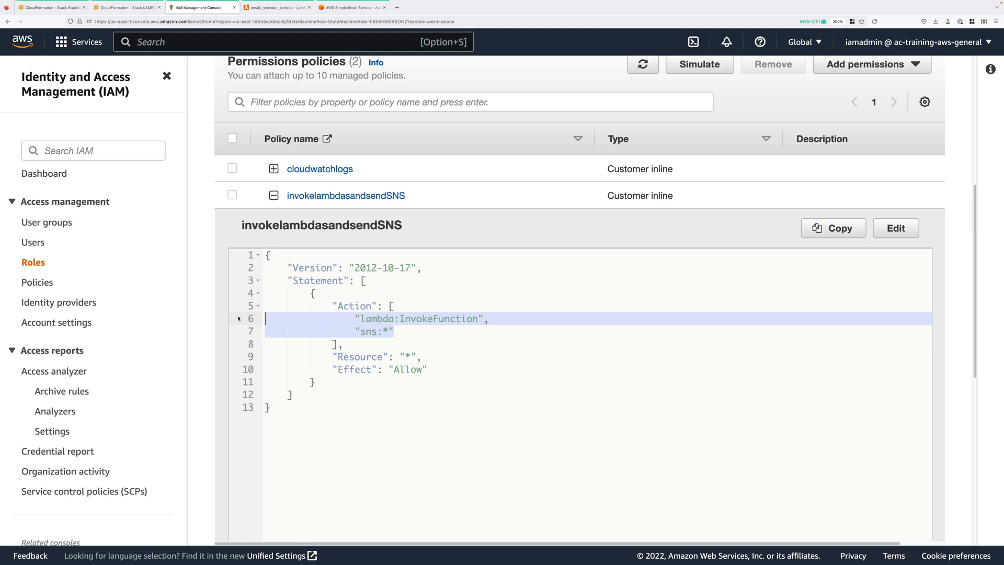
mouse_move(442, 337)
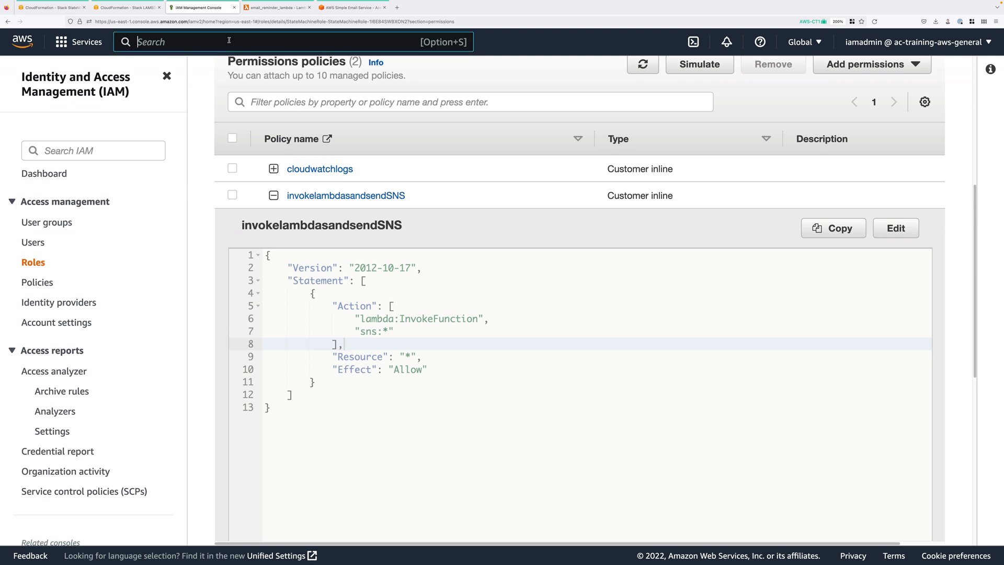
Search services for 'step functions', view invokelambdasandsendSNS, and go to Step Functions
text(step)
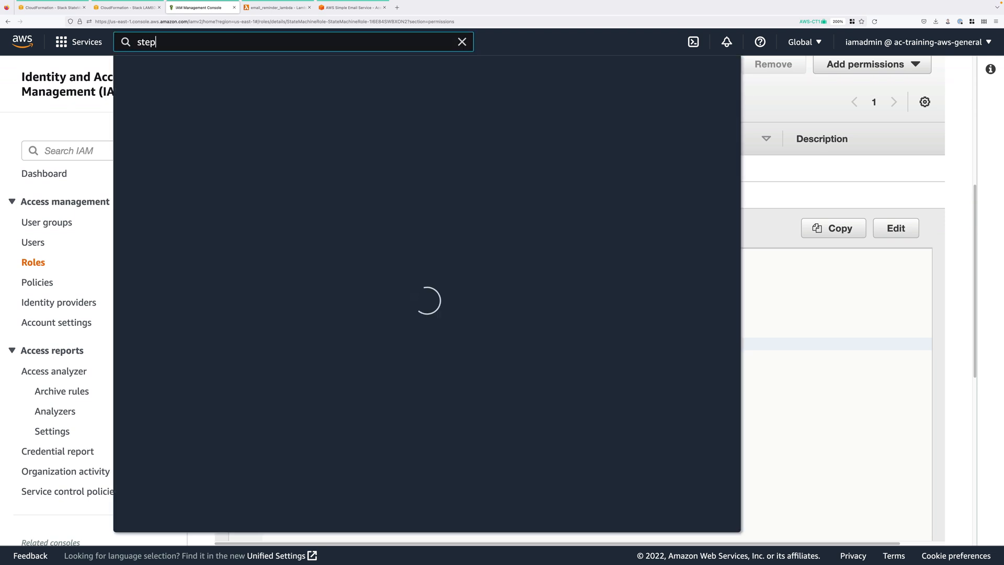
text(functions)
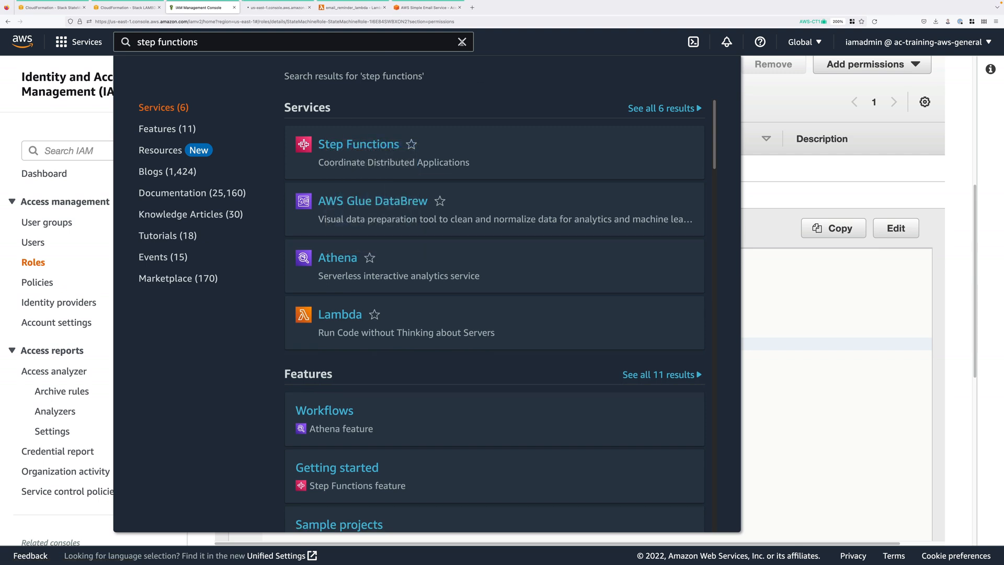
click(359, 144)
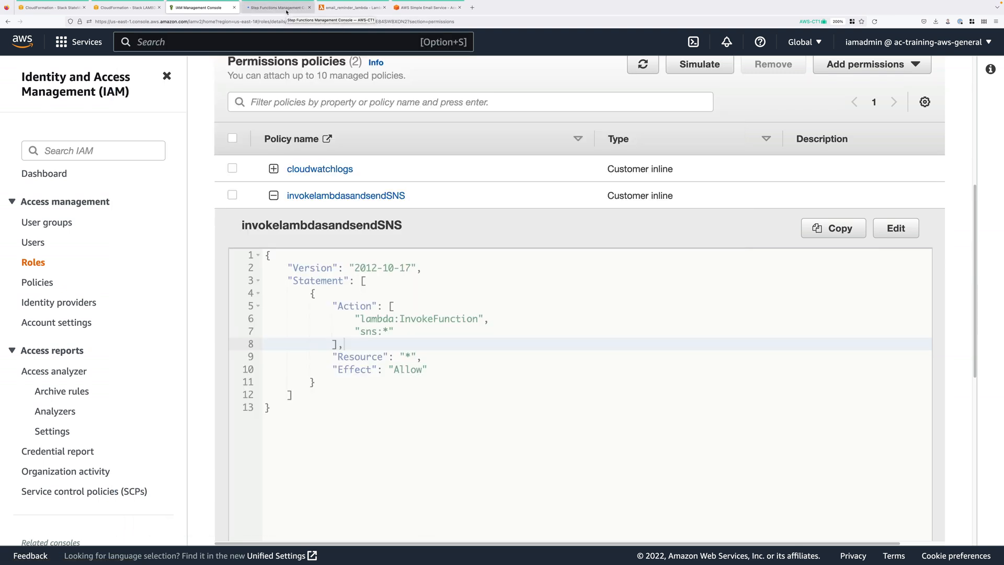
click(277, 6)
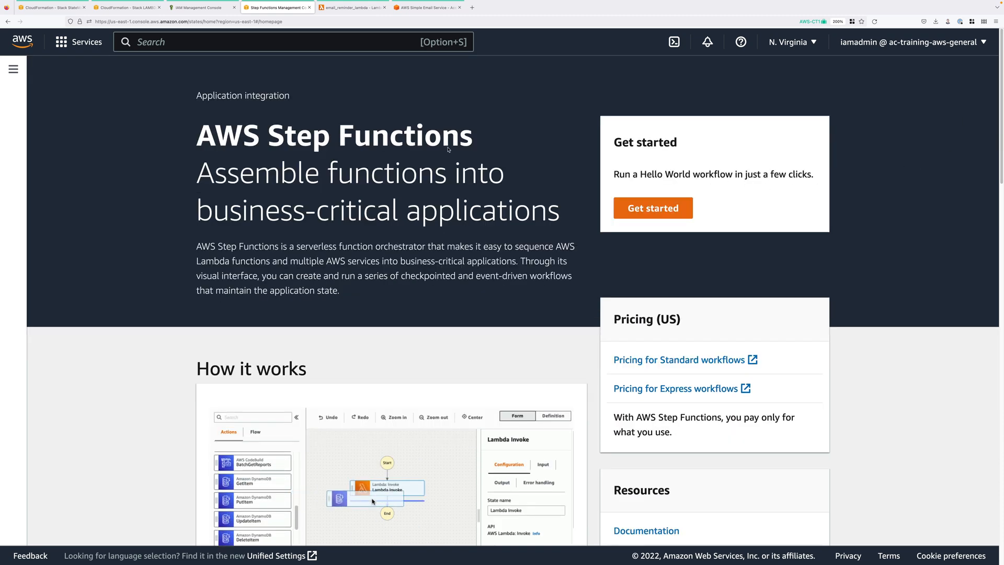
Go to the State machines list and start creating a new state machine
click(12, 69)
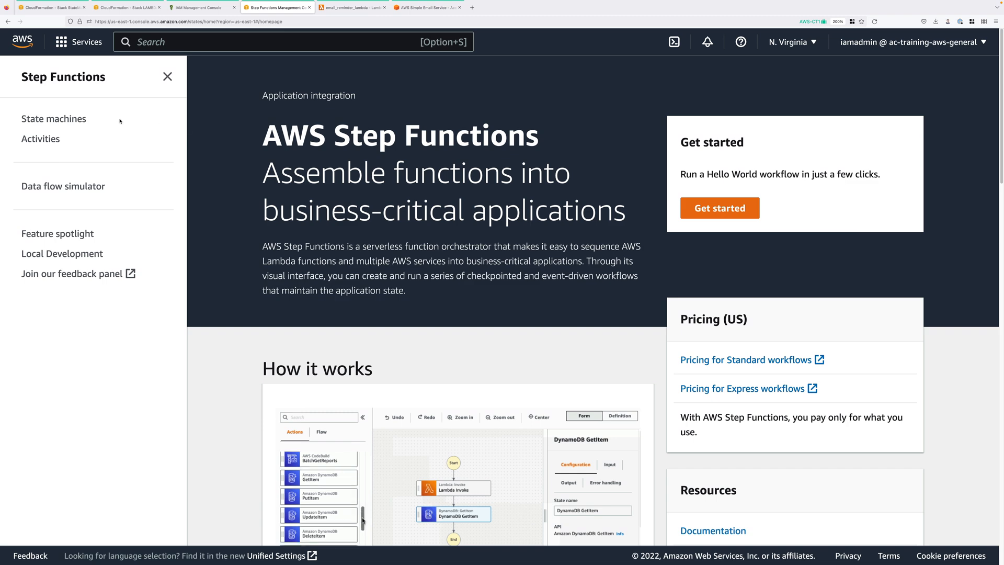
click(54, 118)
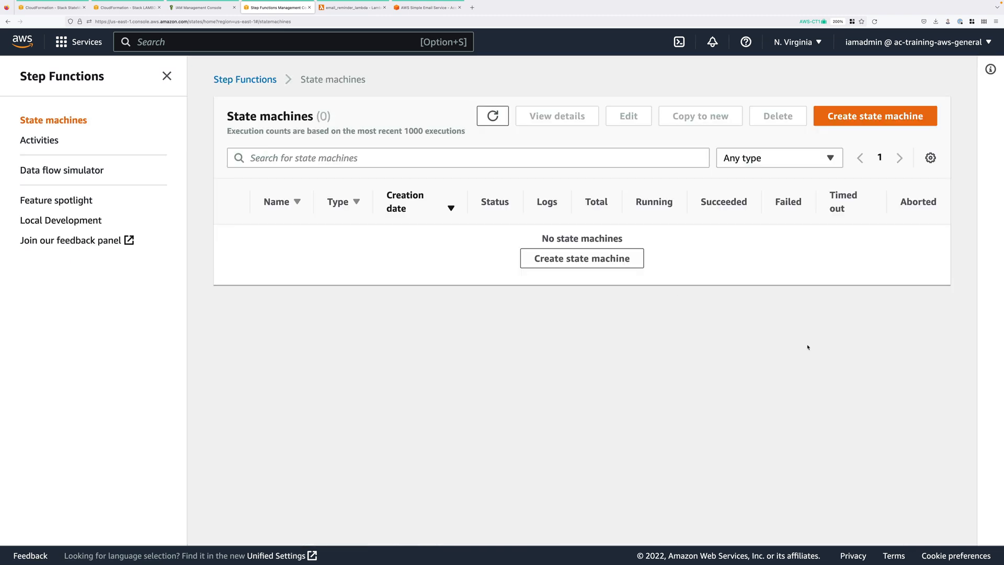
mouse_move(875, 116)
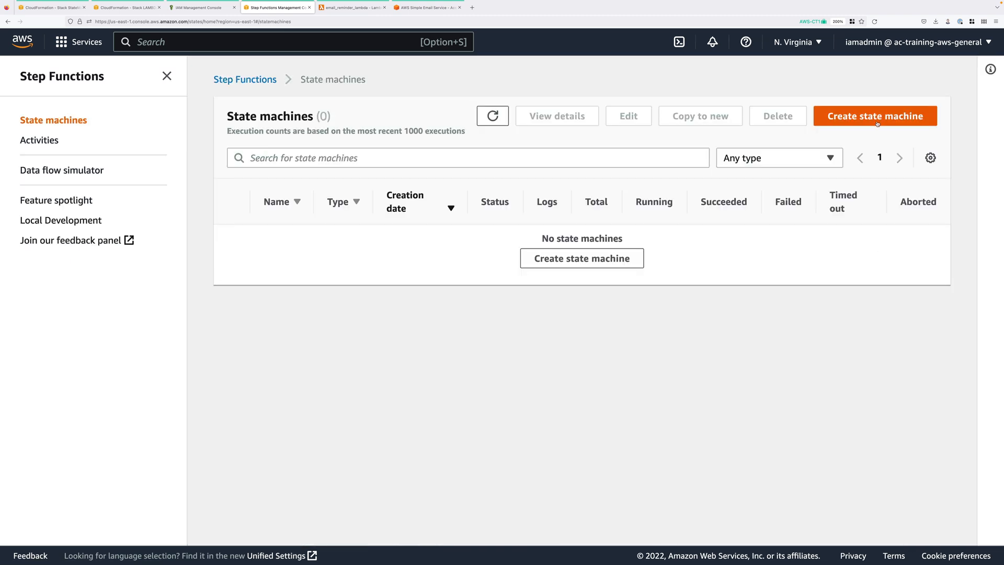
click(875, 116)
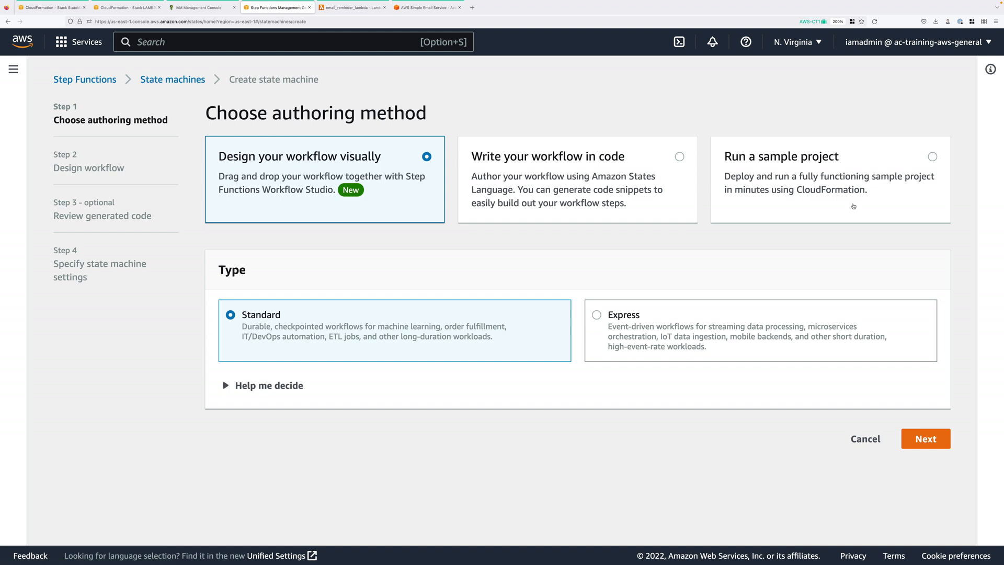
mouse_move(841, 214)
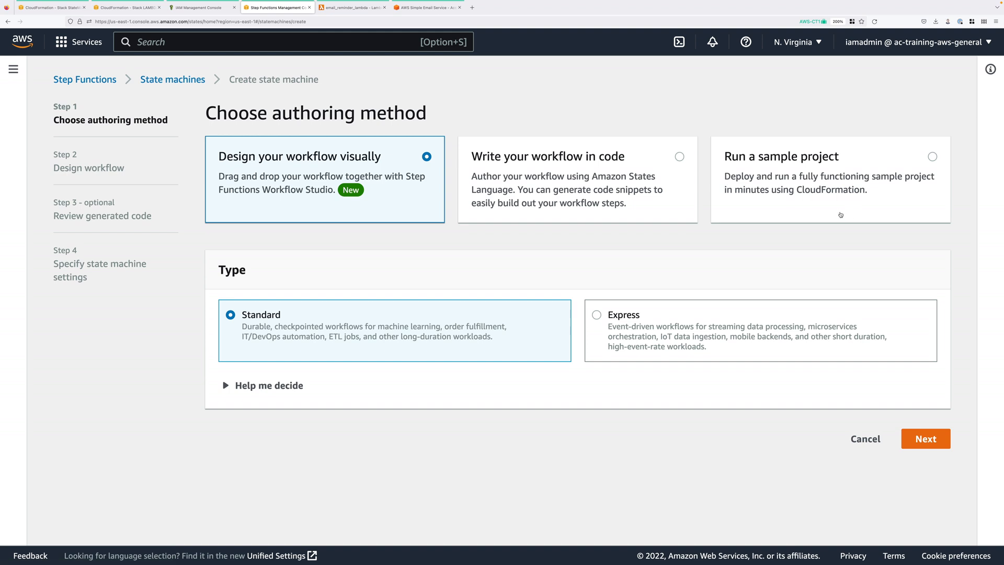
mouse_move(680, 157)
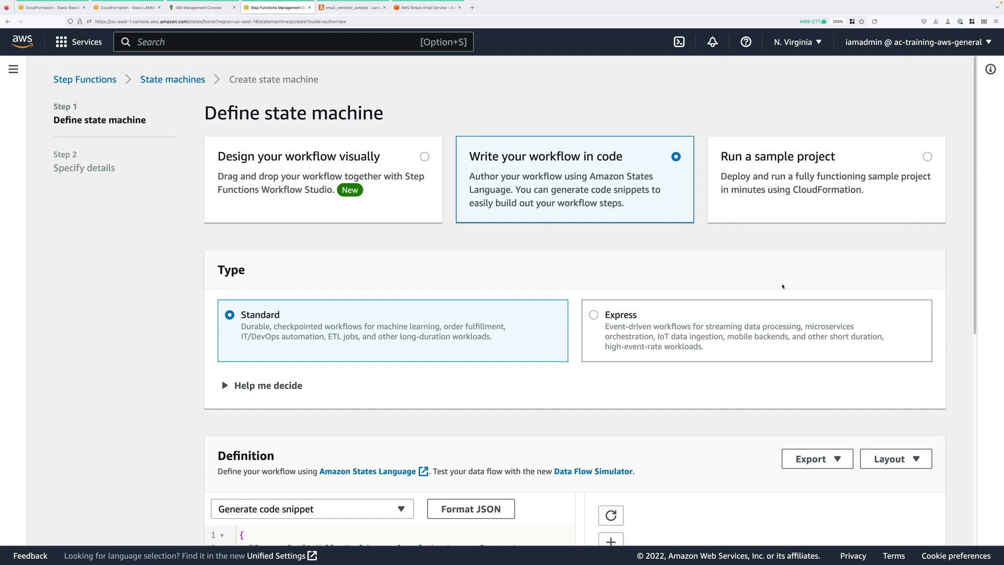
scroll(down, 3)
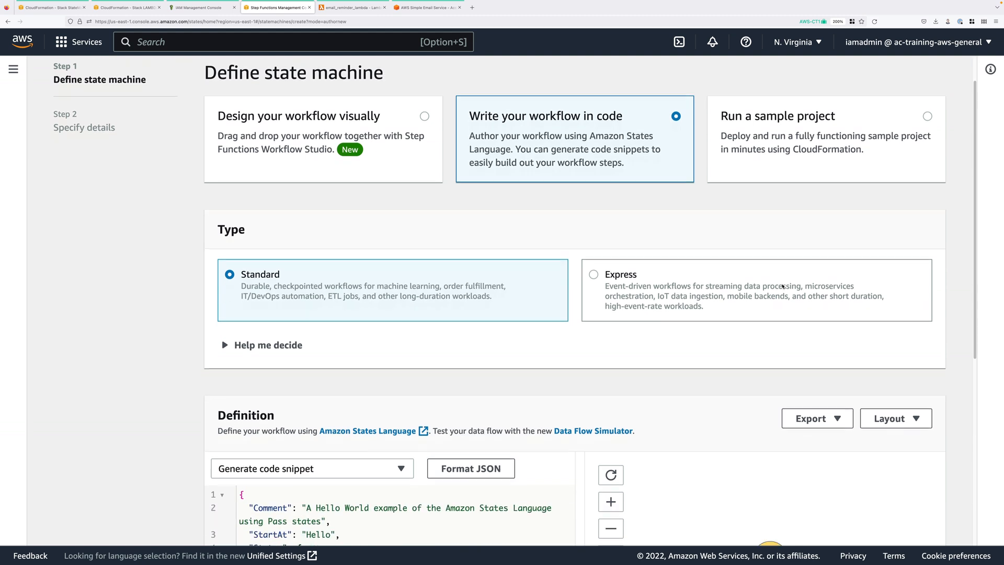
scroll(down, 3)
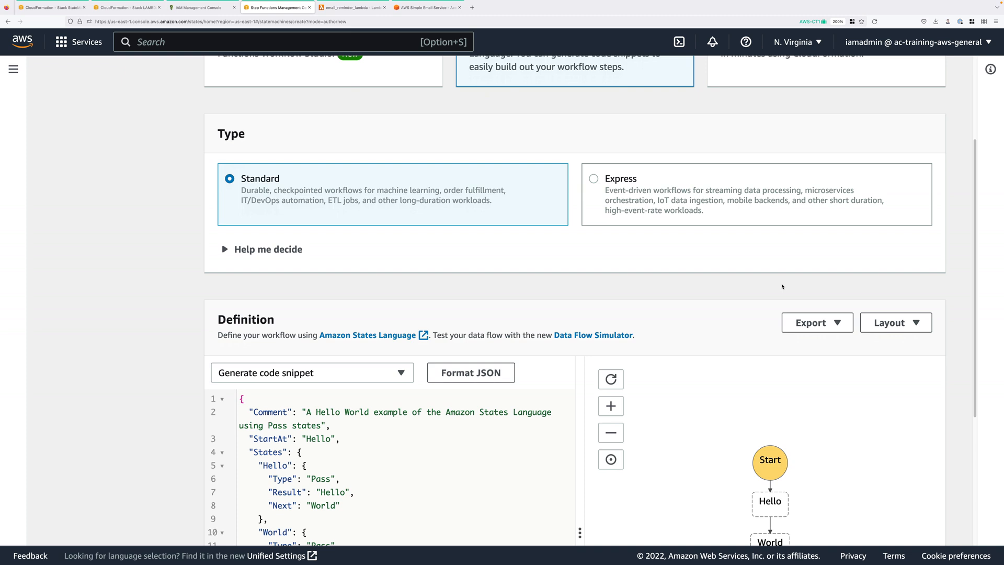
scroll(down, 3)
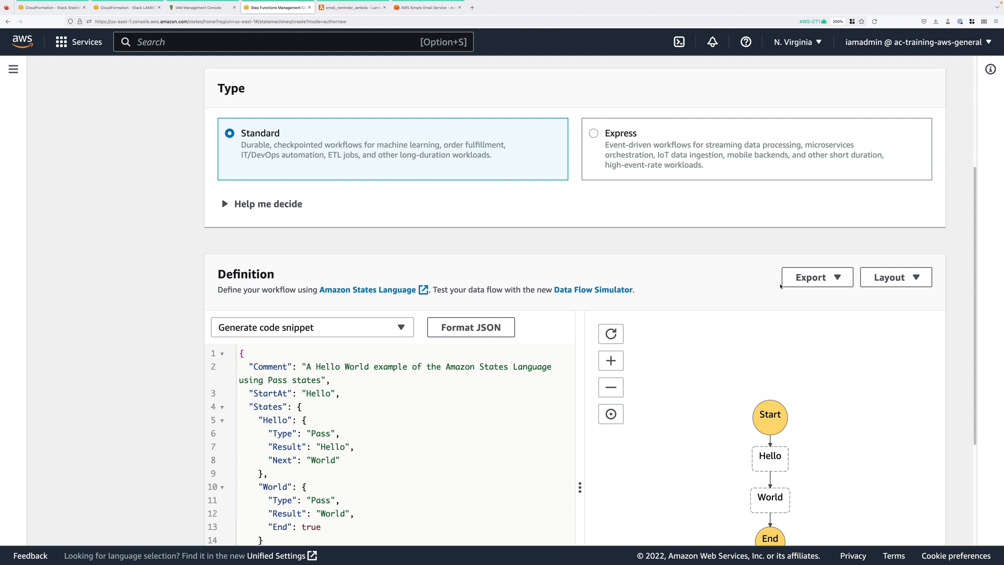
mouse_move(614, 262)
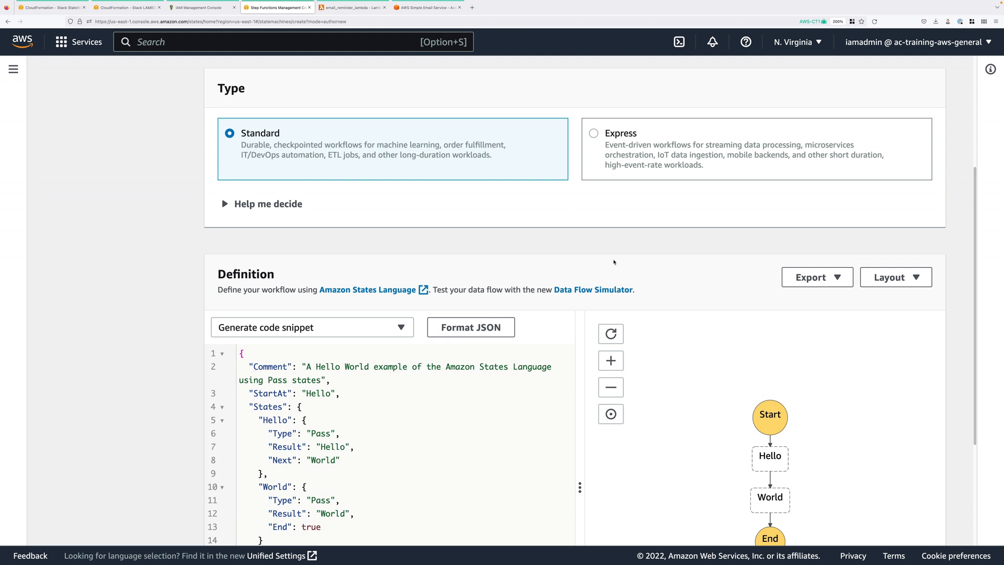
scroll(down, 3)
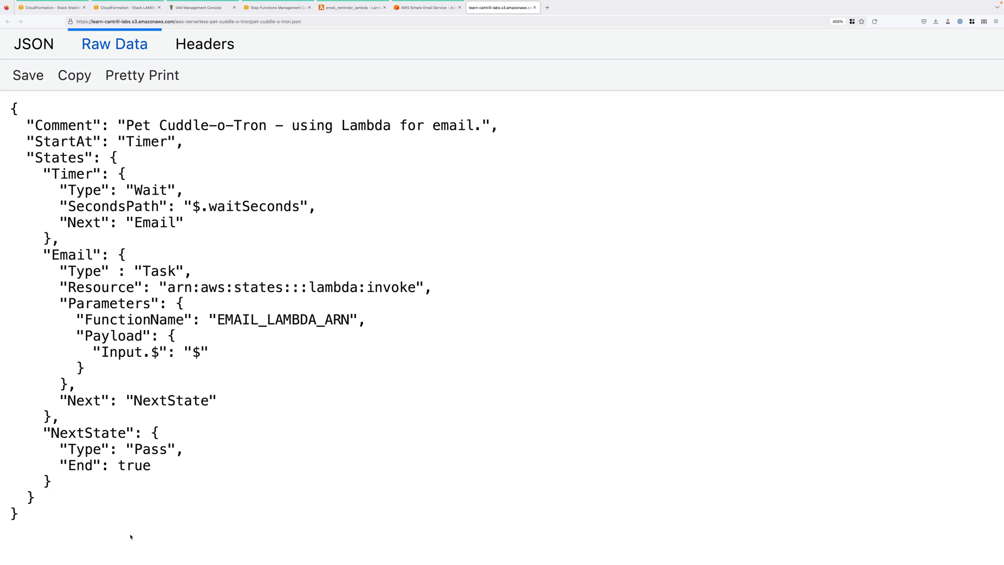
Copy the Pet Cuddle-o-Tron workflow JSON over the default Hello World definition
key(ctrl+a)
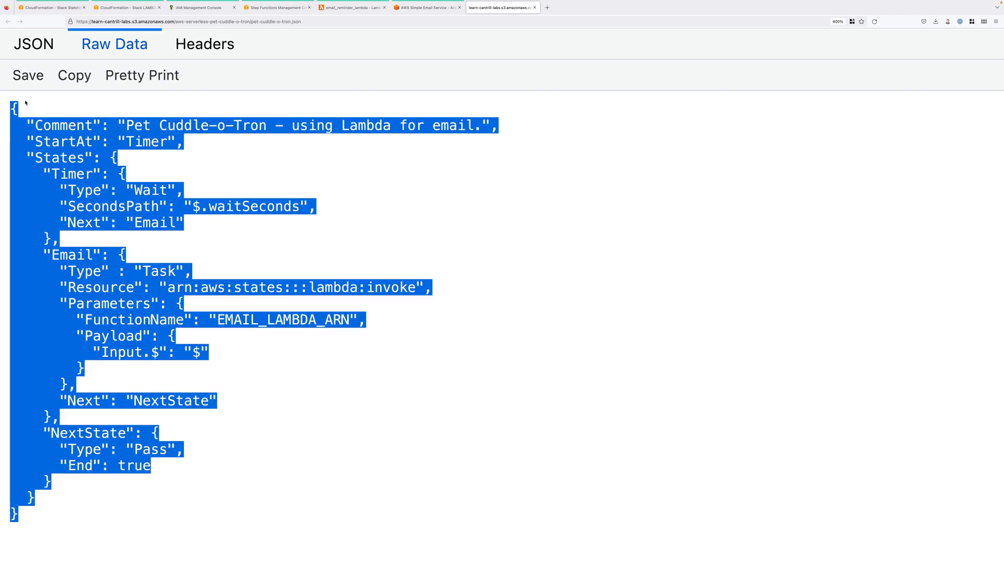
click(276, 7)
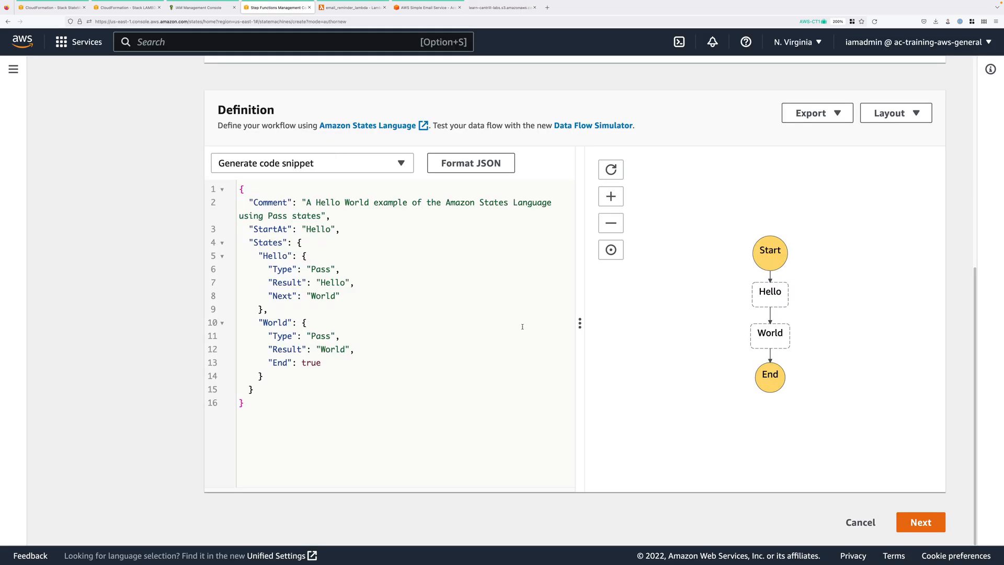
key(ctrl+a)
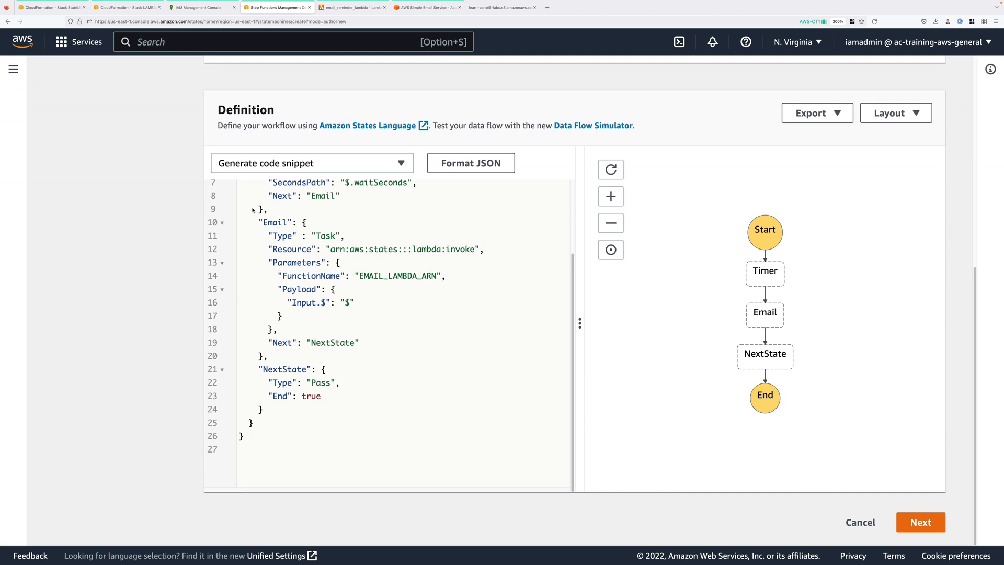
scroll(up, 3)
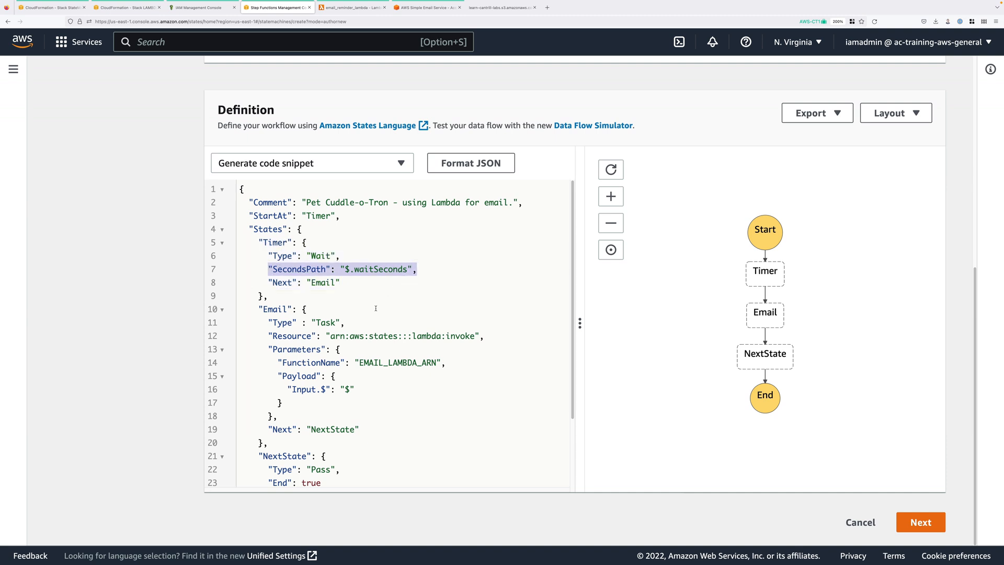
mouse_move(365, 256)
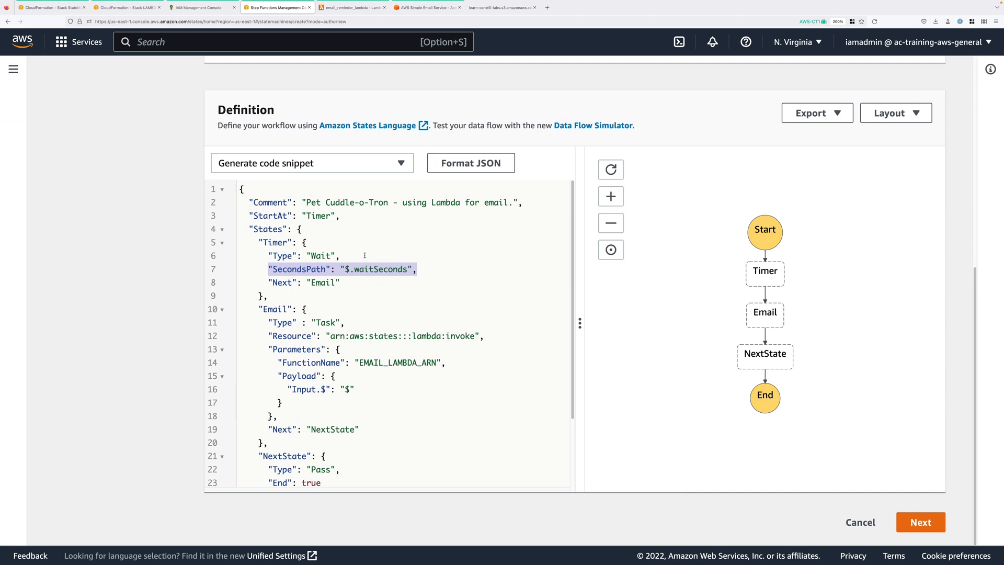
mouse_move(434, 300)
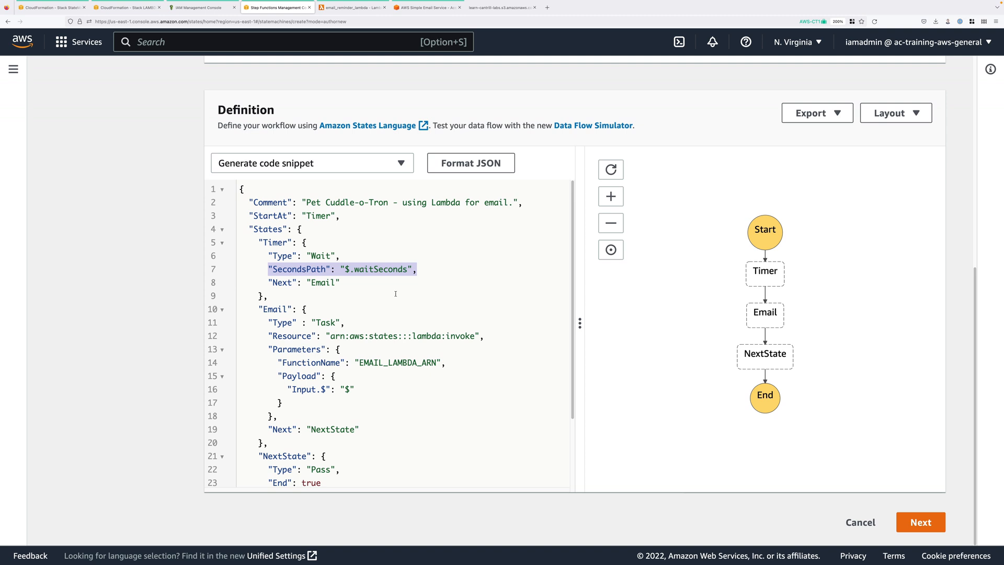
mouse_move(362, 292)
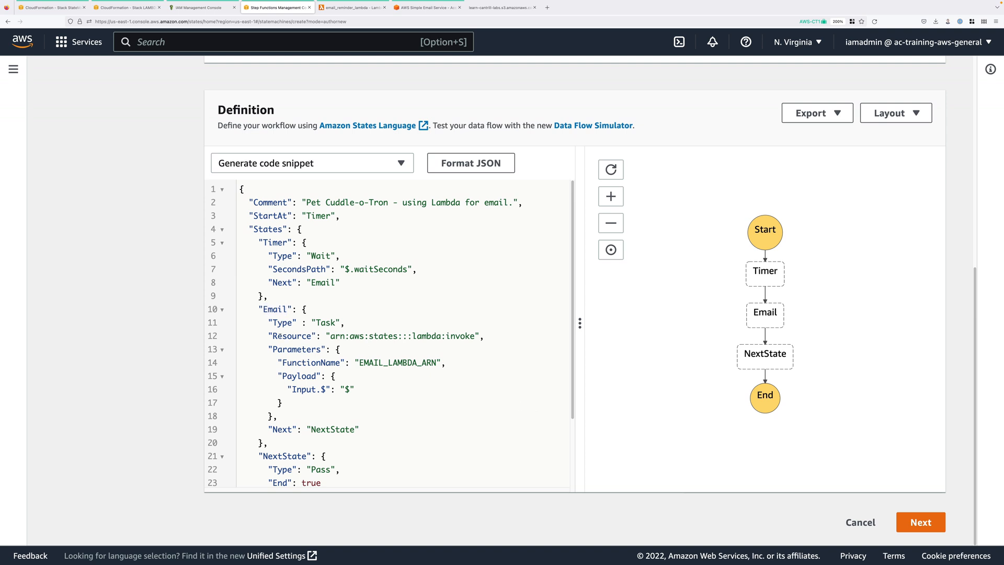
double_click(281, 323)
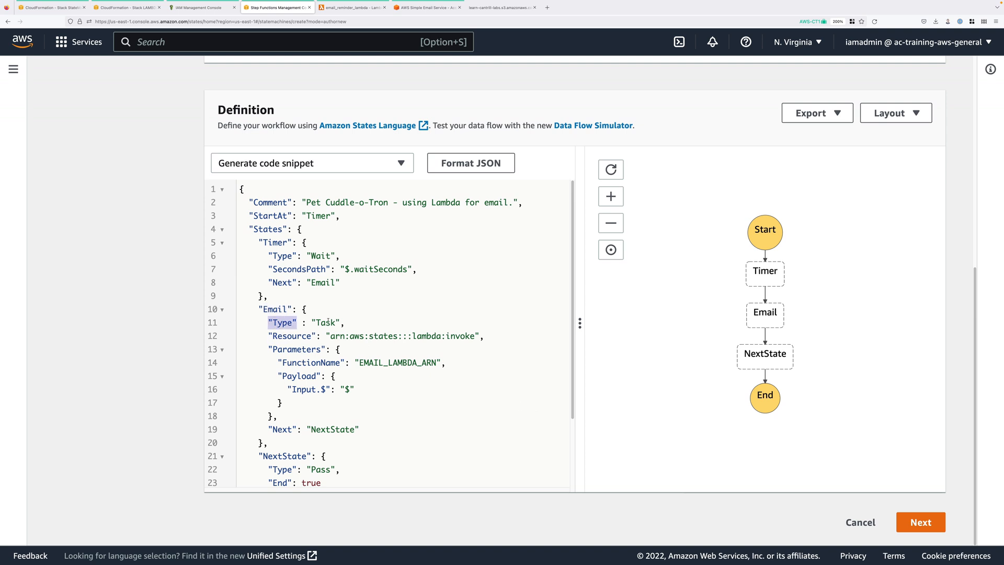
double_click(324, 322)
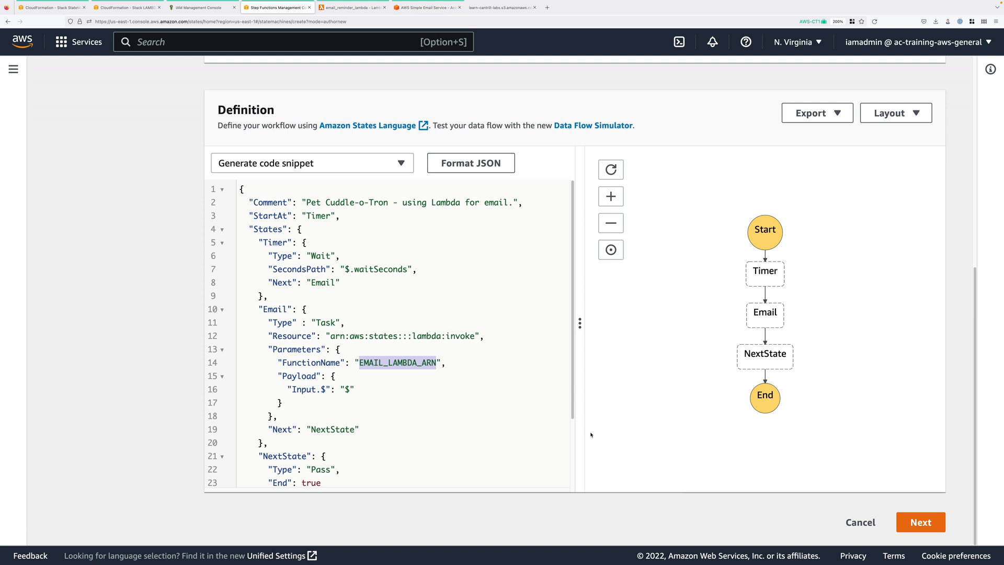
mouse_move(506, 406)
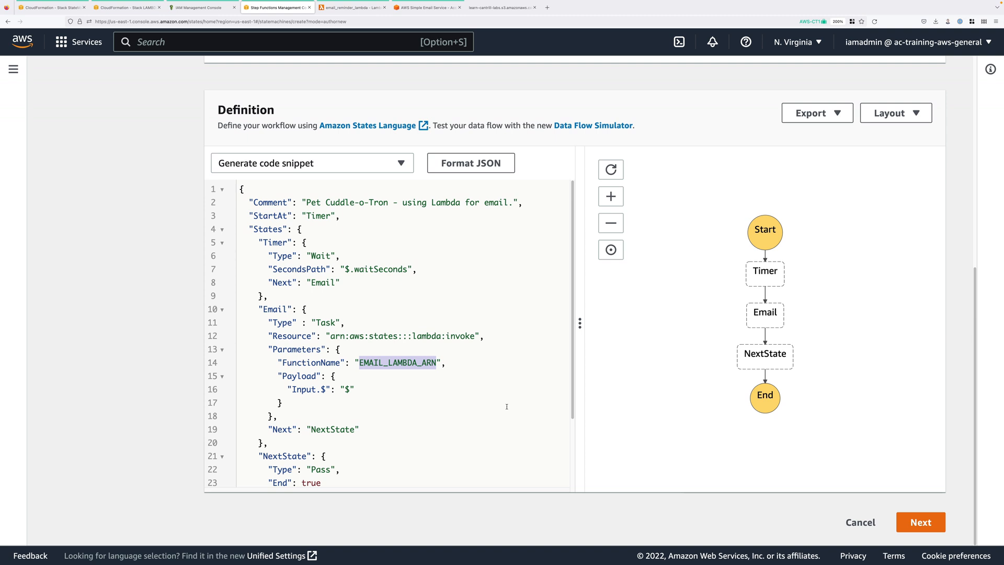
mouse_move(311, 388)
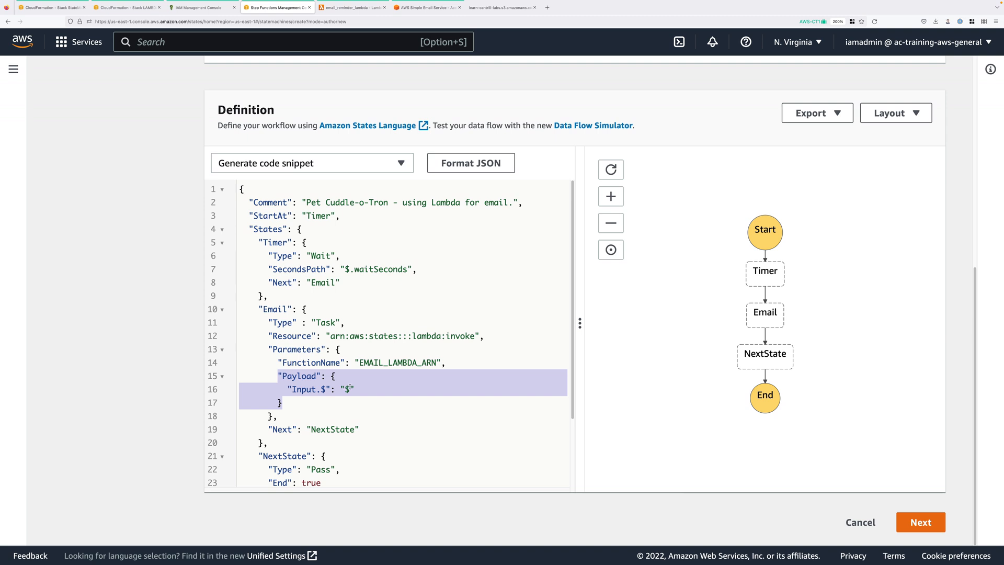
scroll(down, 3)
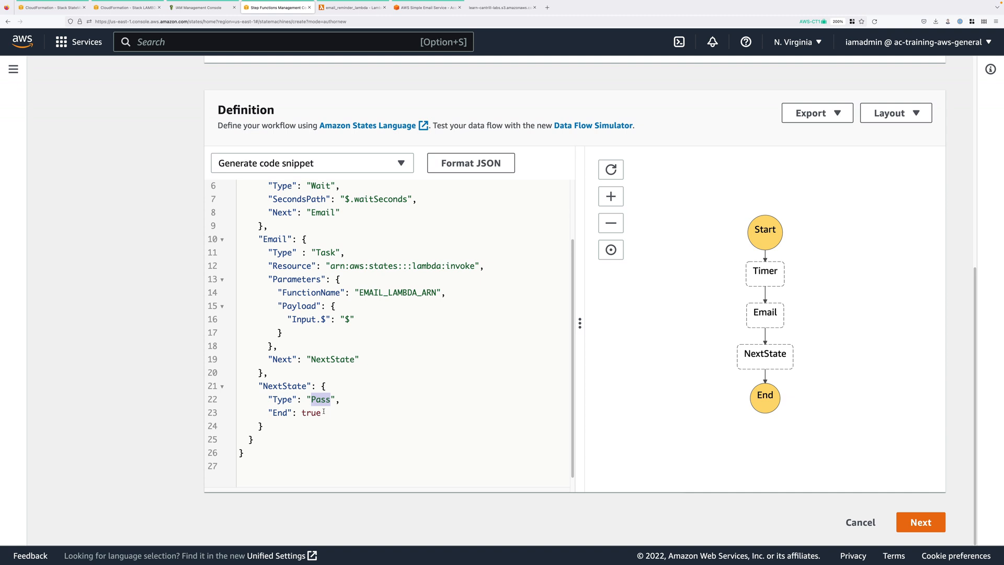
double_click(310, 413)
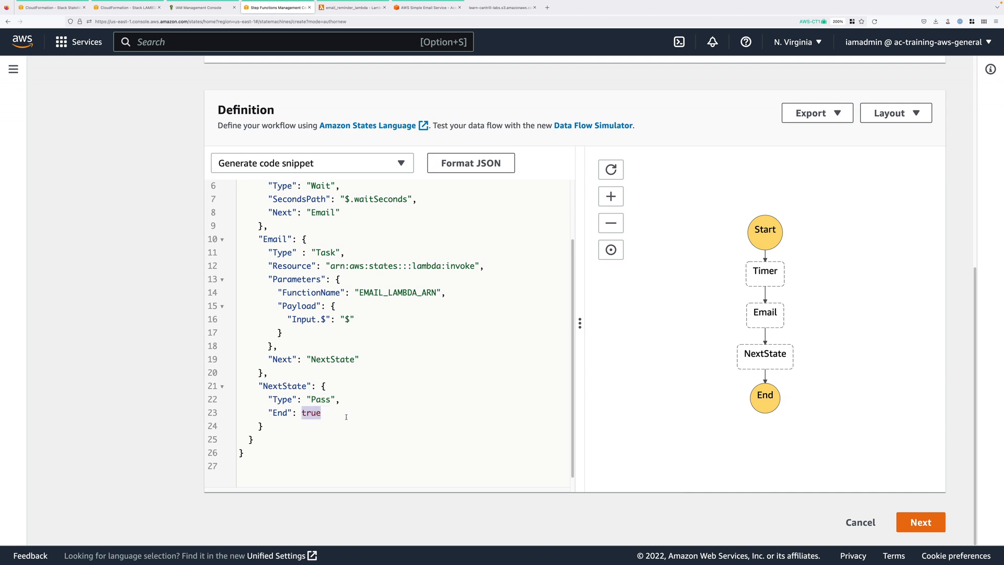
mouse_move(377, 417)
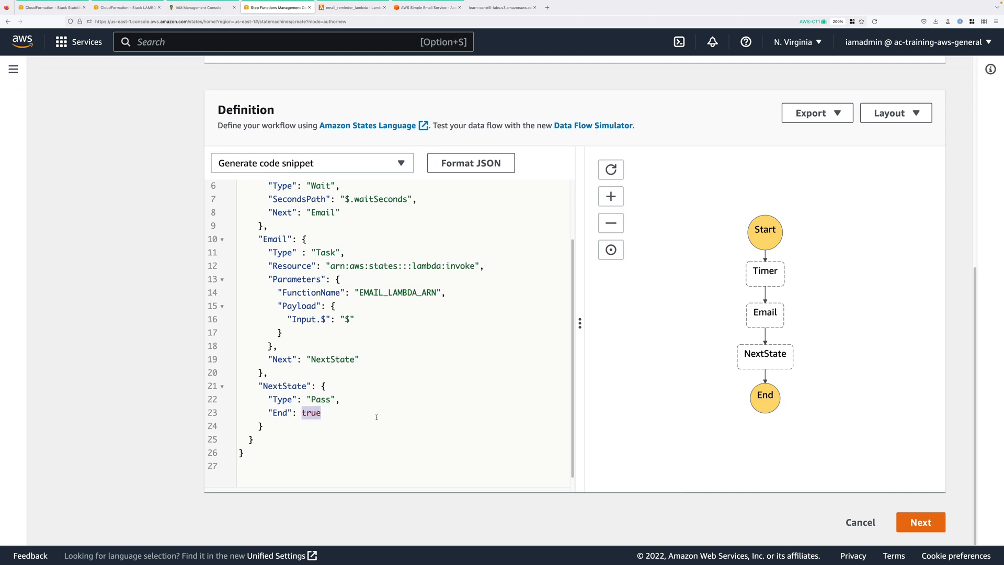
scroll(up, 3)
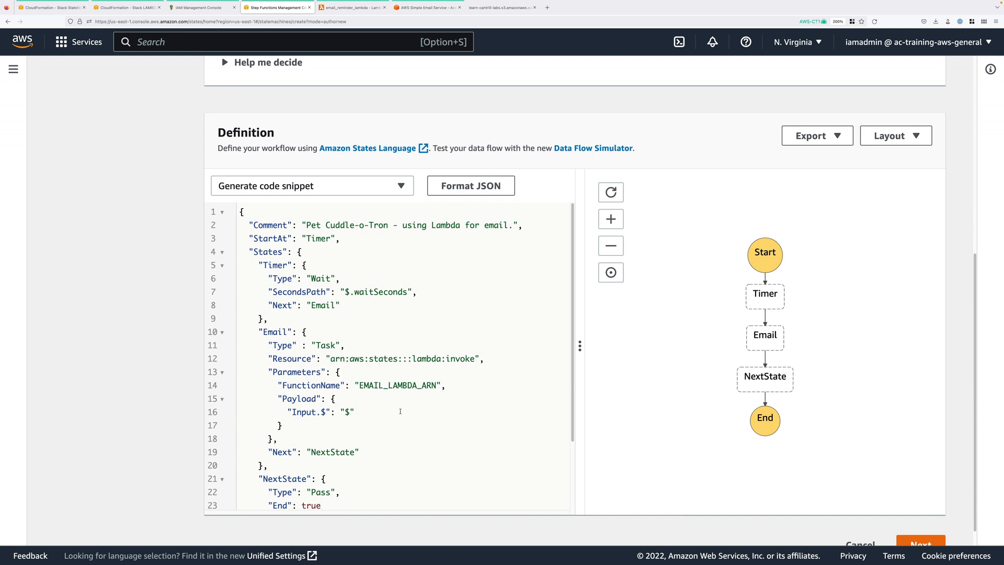
double_click(397, 385)
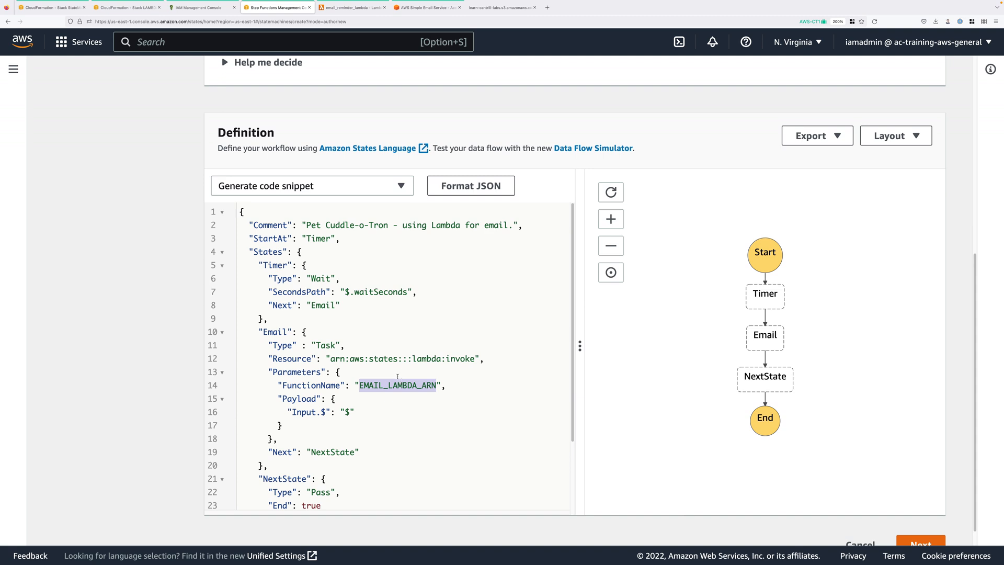
click(349, 7)
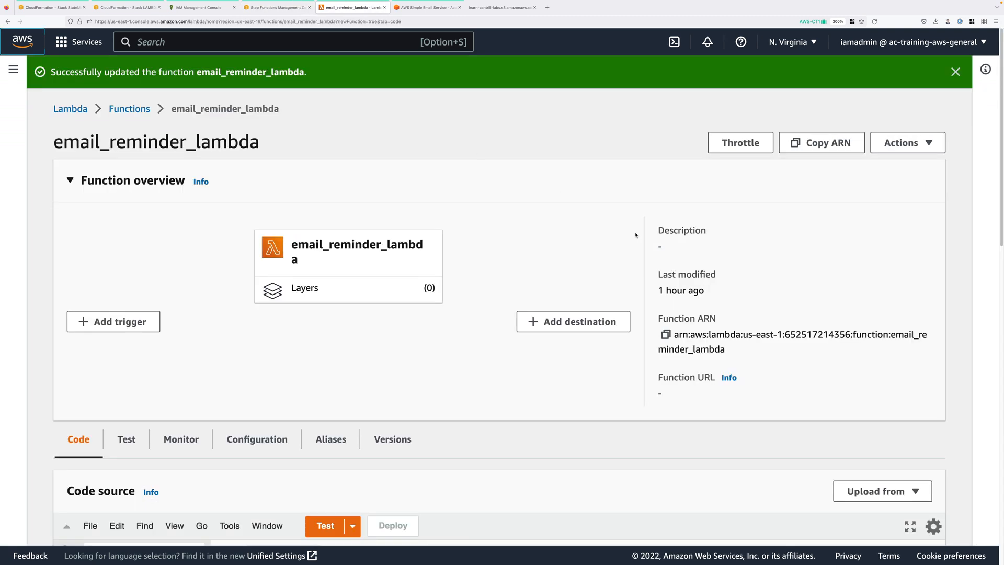
click(665, 335)
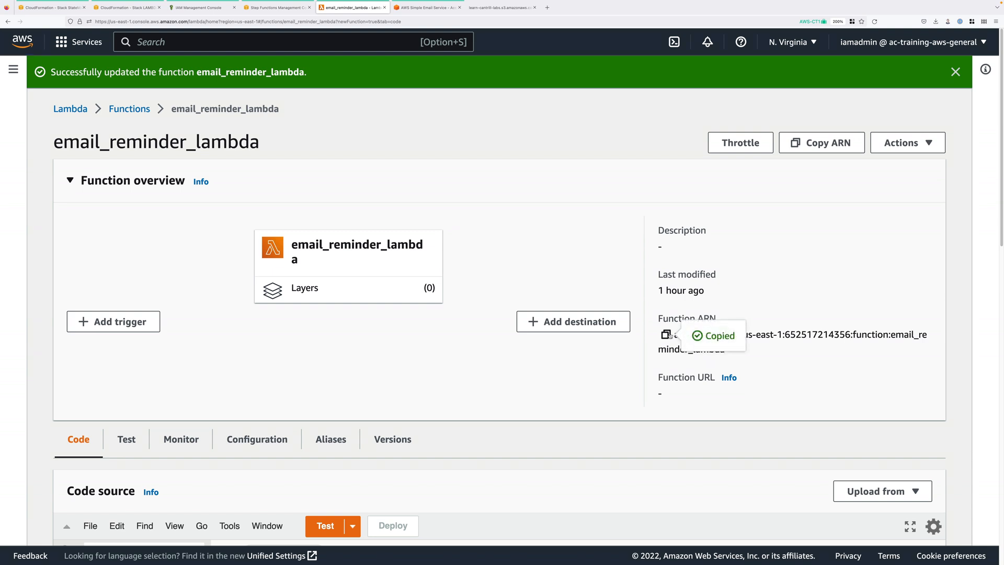
mouse_move(761, 362)
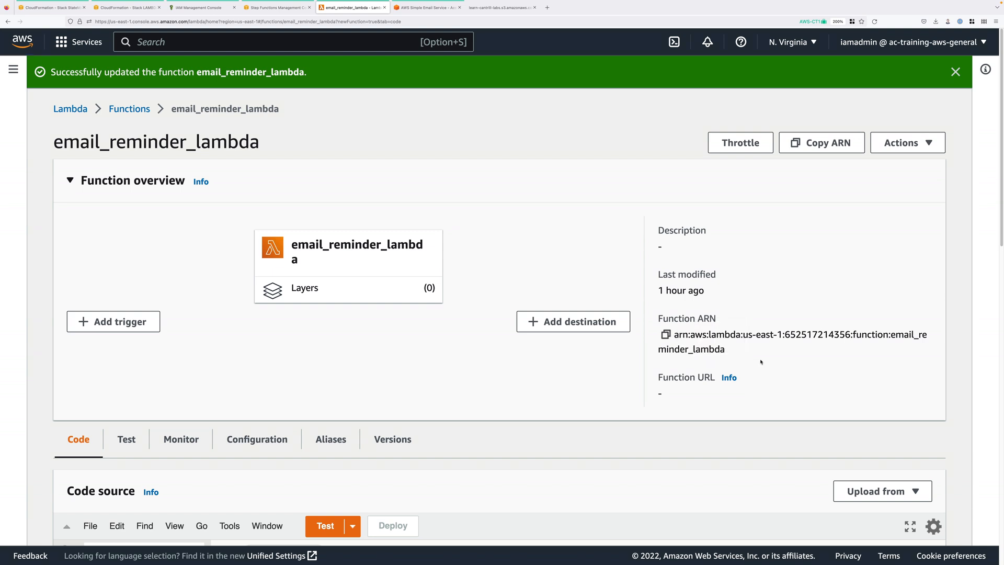
mouse_move(277, 7)
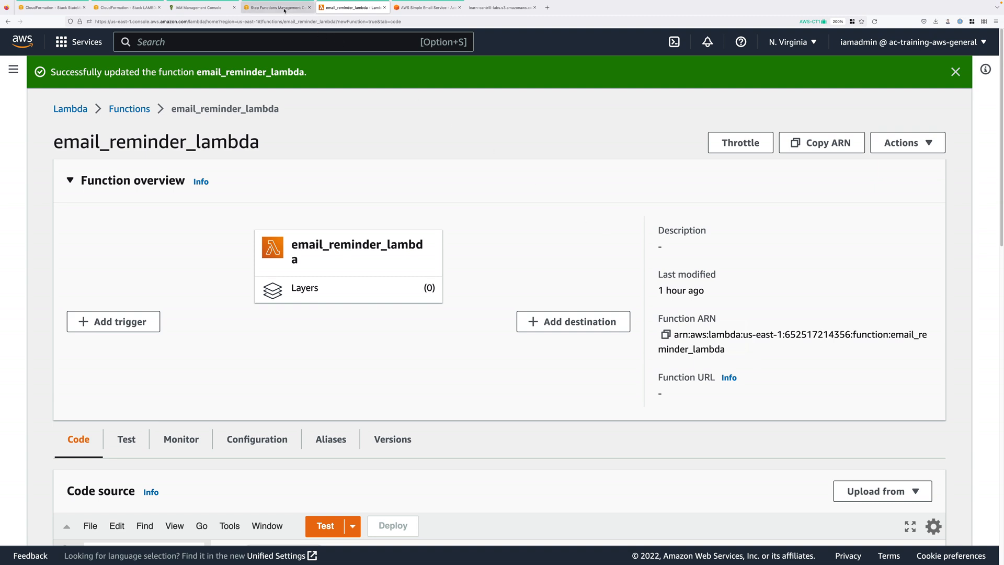
click(275, 7)
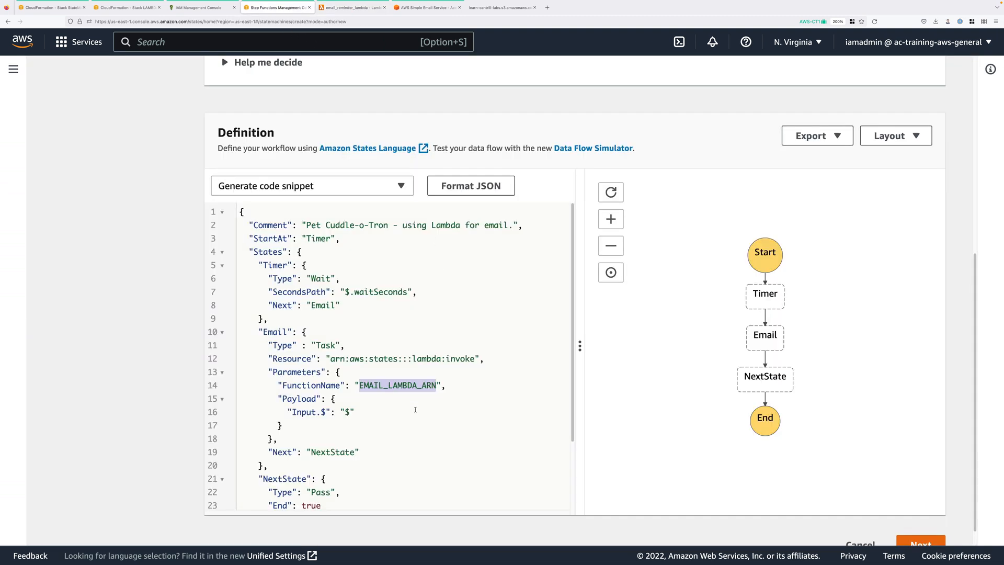
text(arn:aws:lambda:us-east-1:652517214356:function:email_reminder_lambda)
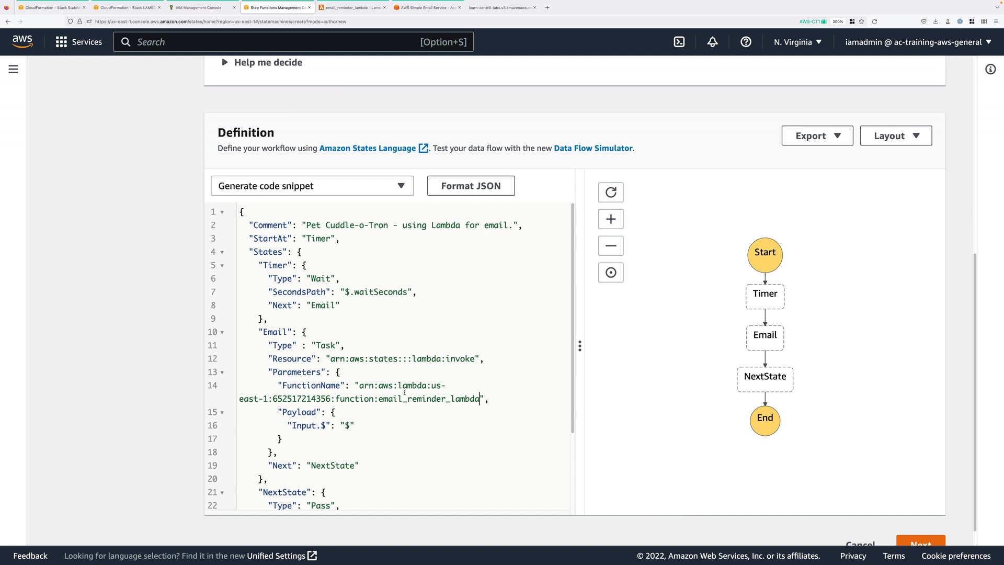
scroll(down, 3)
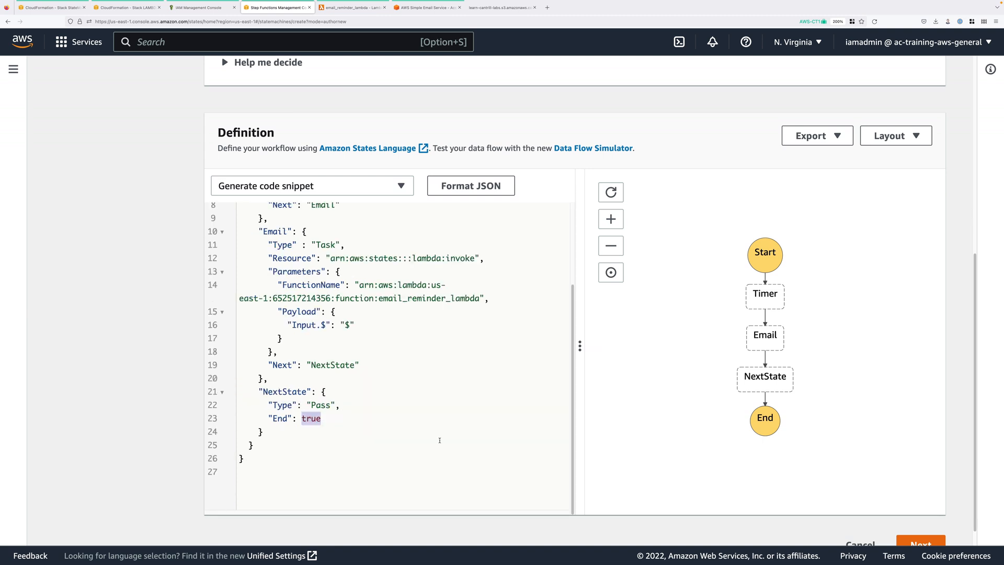
scroll(down, 3)
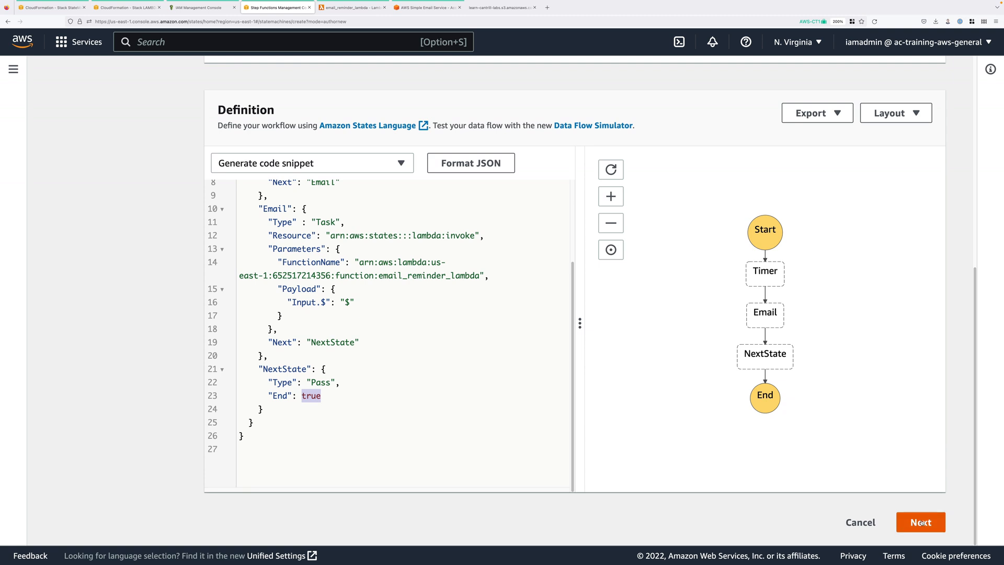
Name the state machine PetCuddleOTron and choose an existing execution role
click(920, 522)
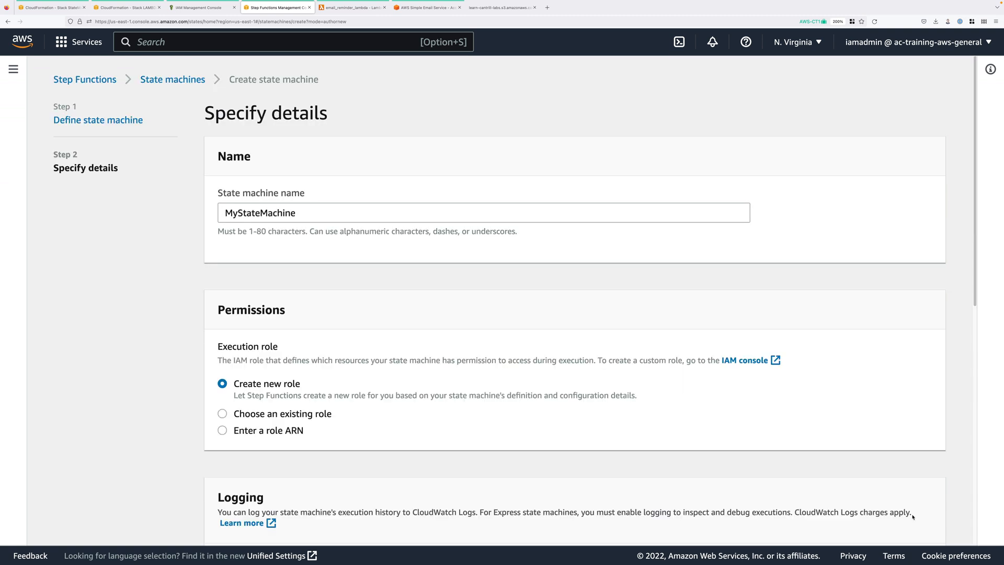
mouse_move(283, 231)
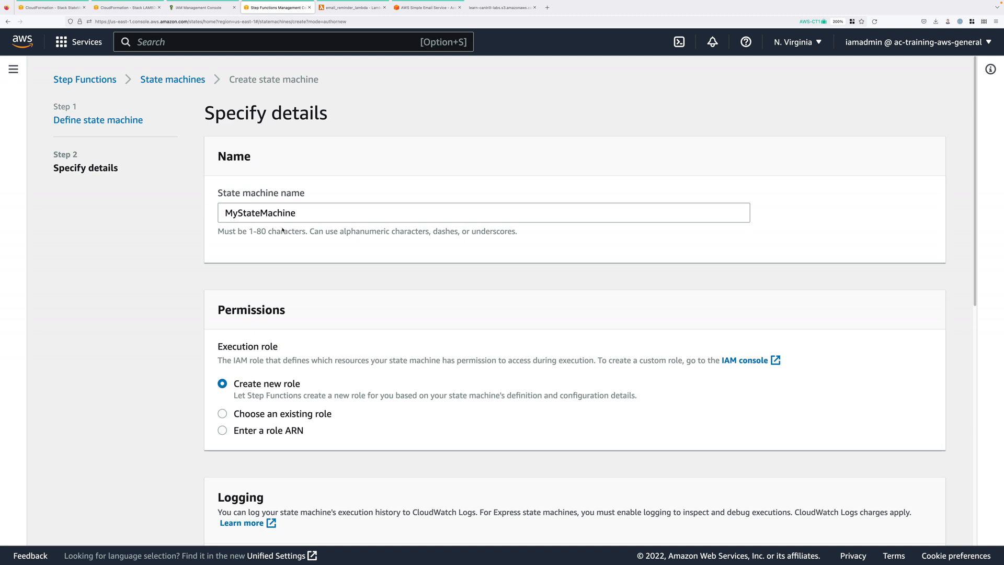
text(PetCuddleOTron)
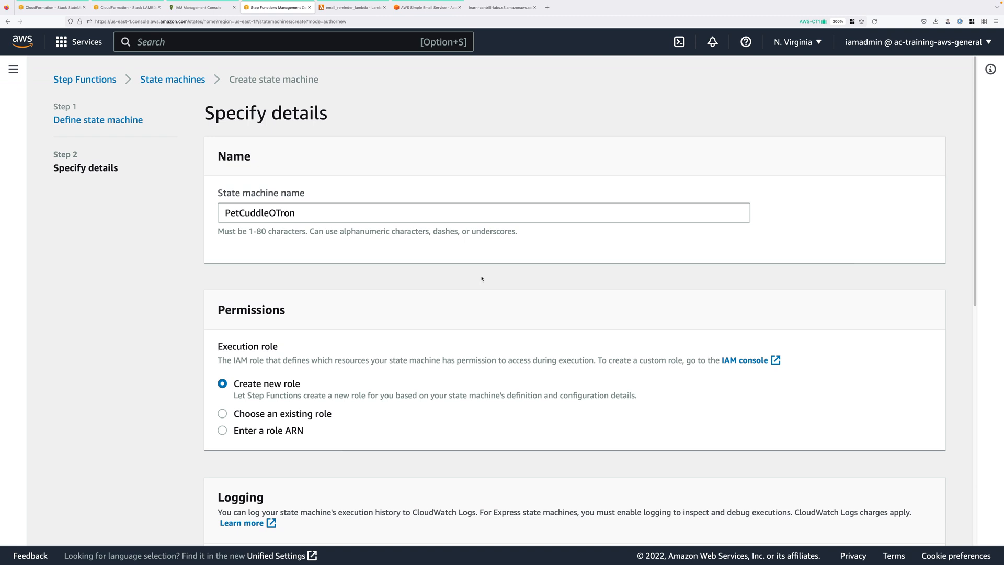
scroll(down, 3)
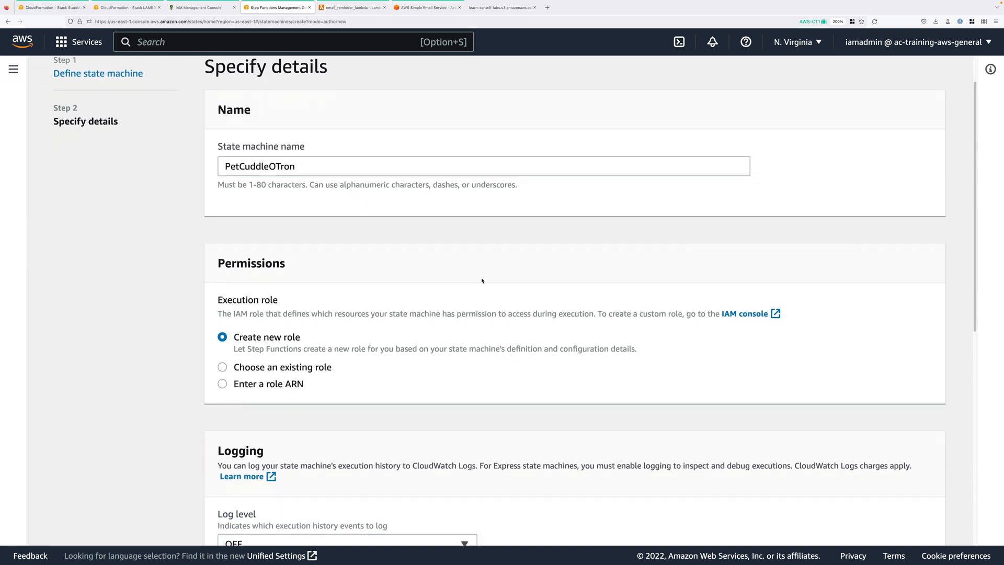
scroll(down, 3)
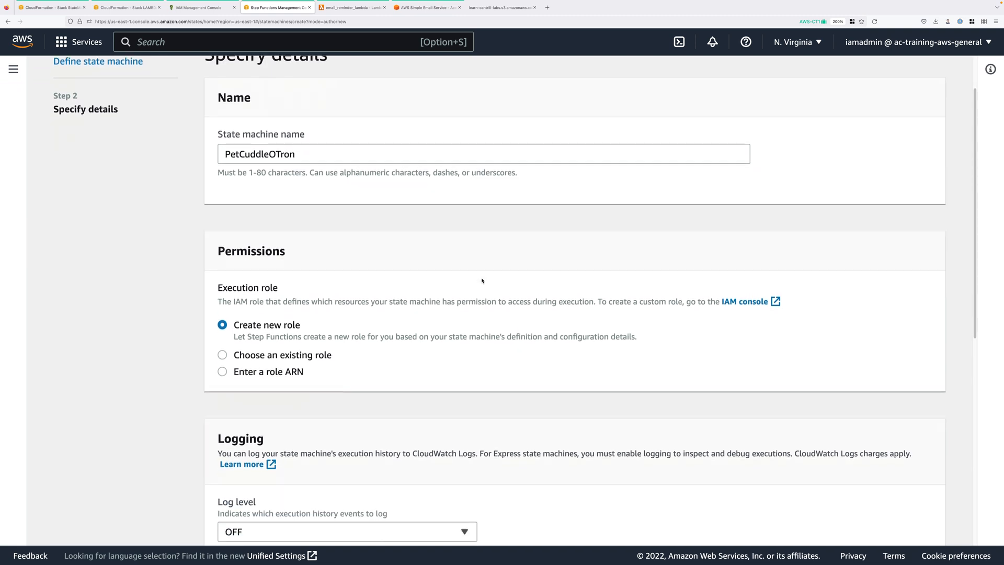
click(222, 355)
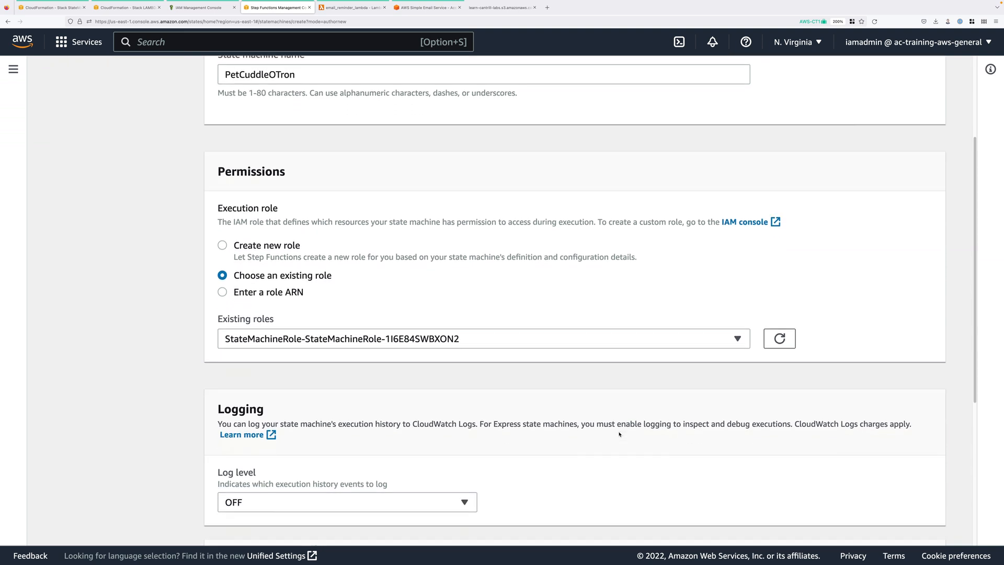
Set the log level to ALL with execution data into new log group PetCuddleOTron-Logs
scroll(down, 3)
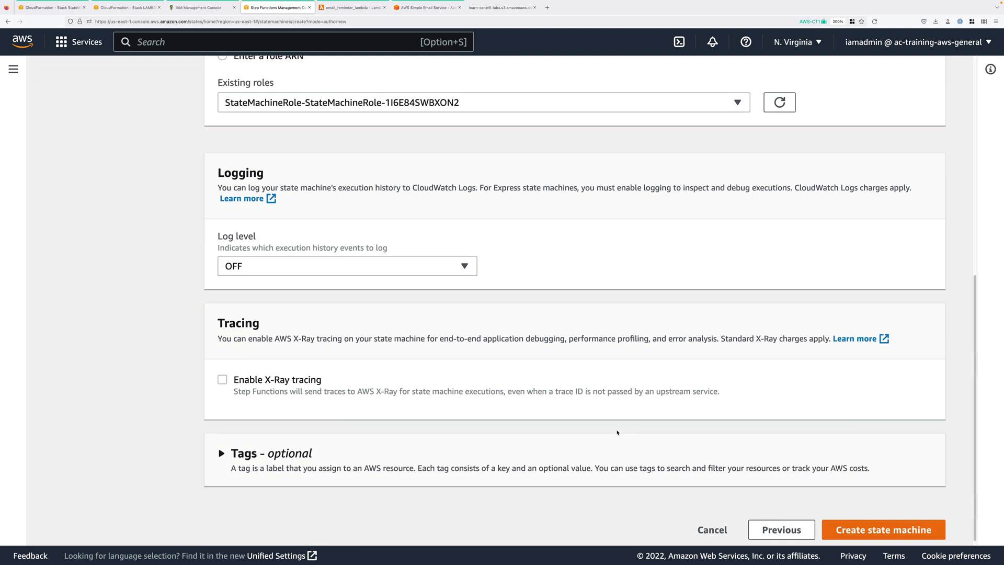
mouse_move(312, 267)
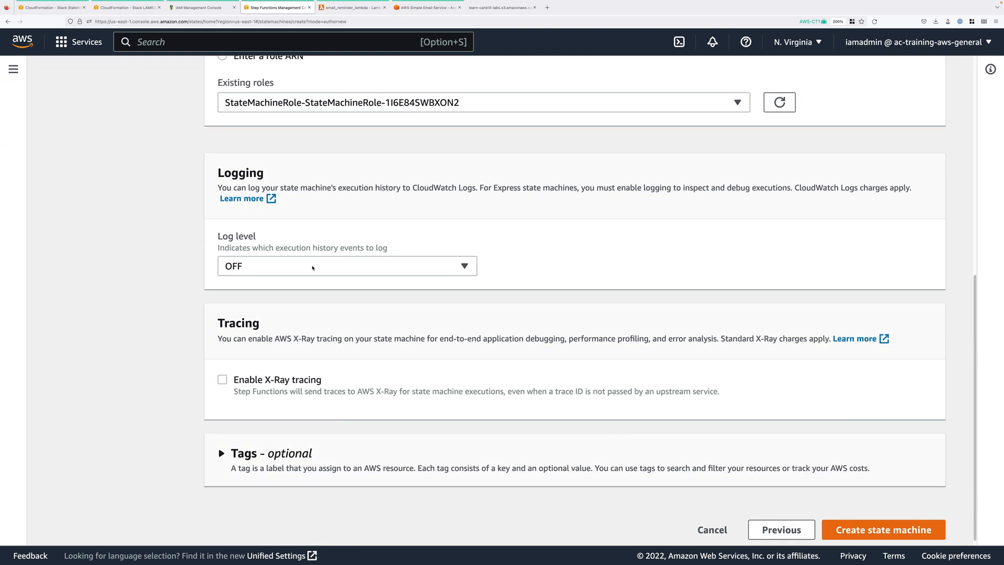
click(346, 266)
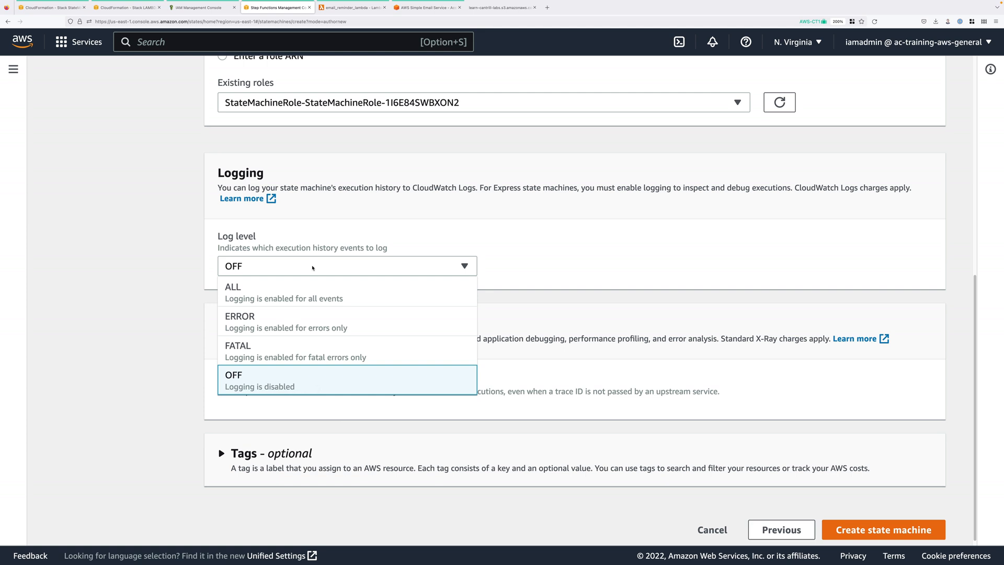
mouse_move(305, 289)
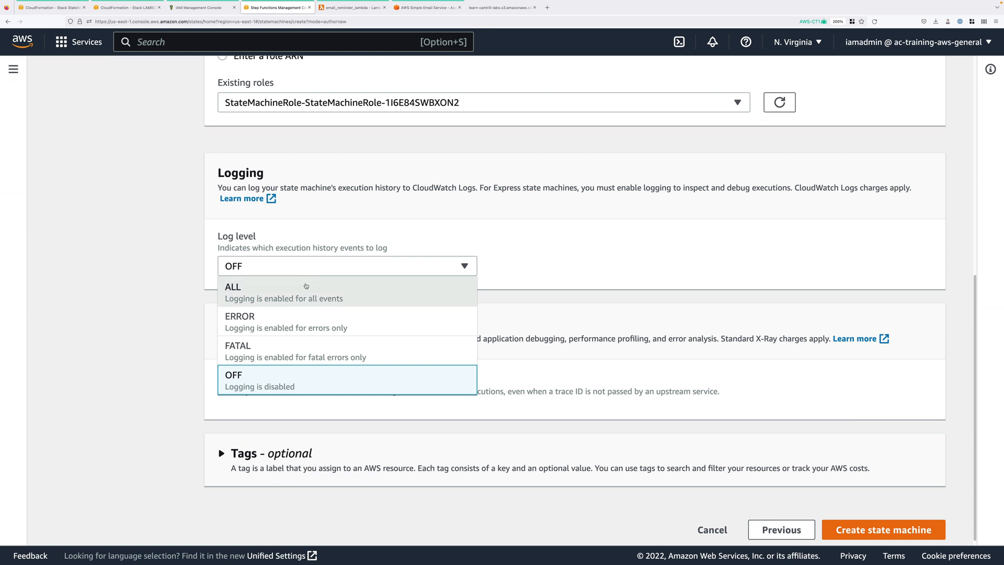
click(232, 286)
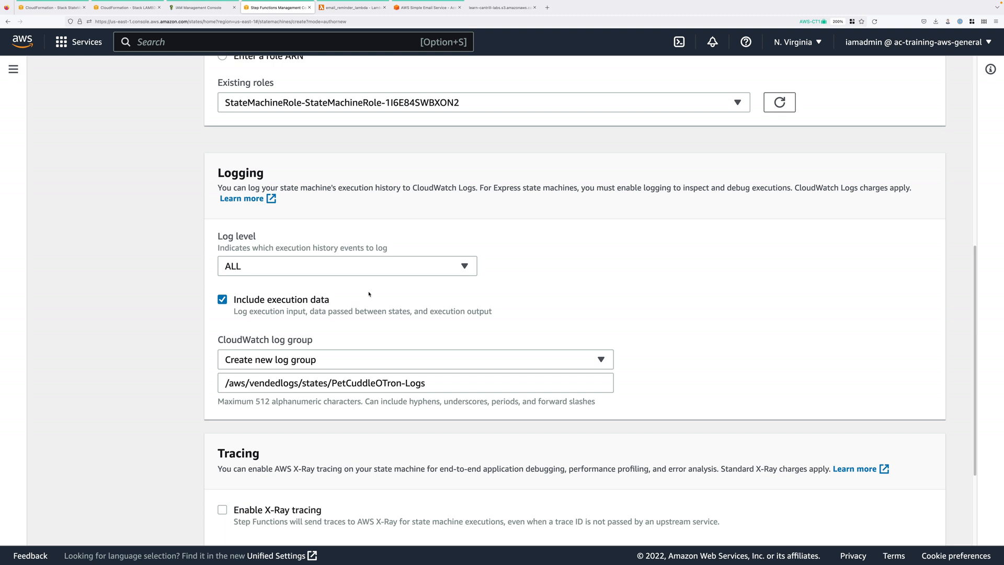
scroll(down, 3)
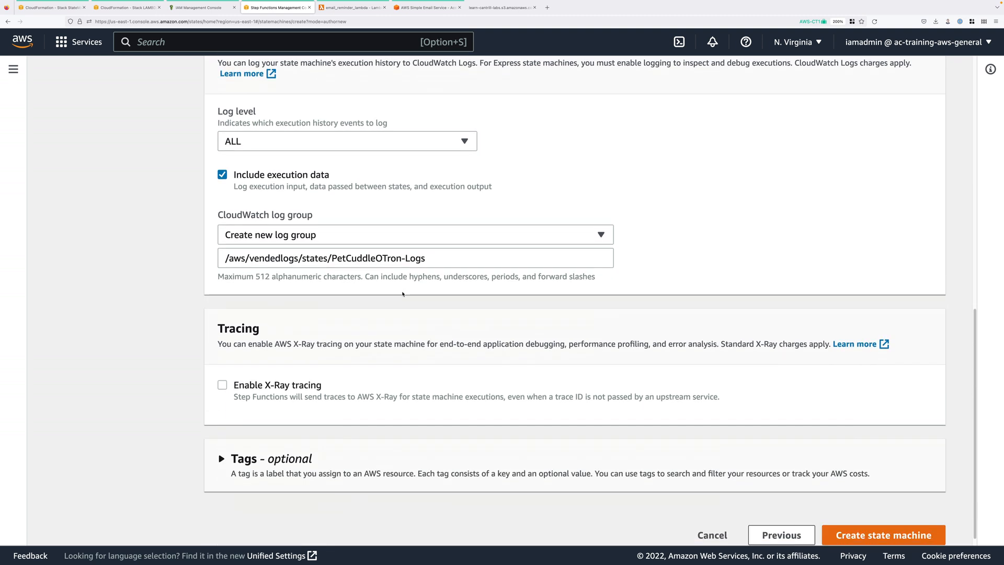
scroll(down, 3)
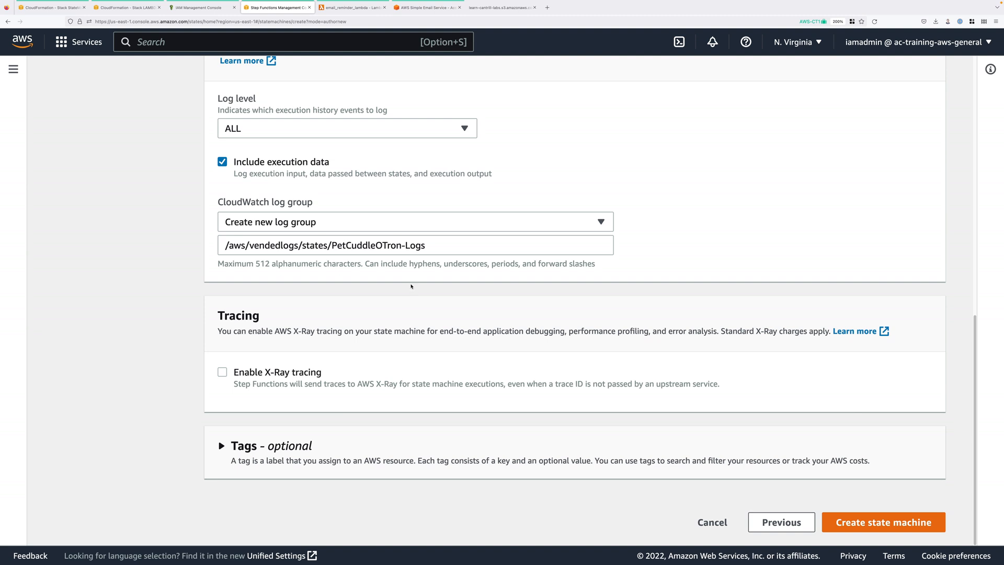
mouse_move(505, 291)
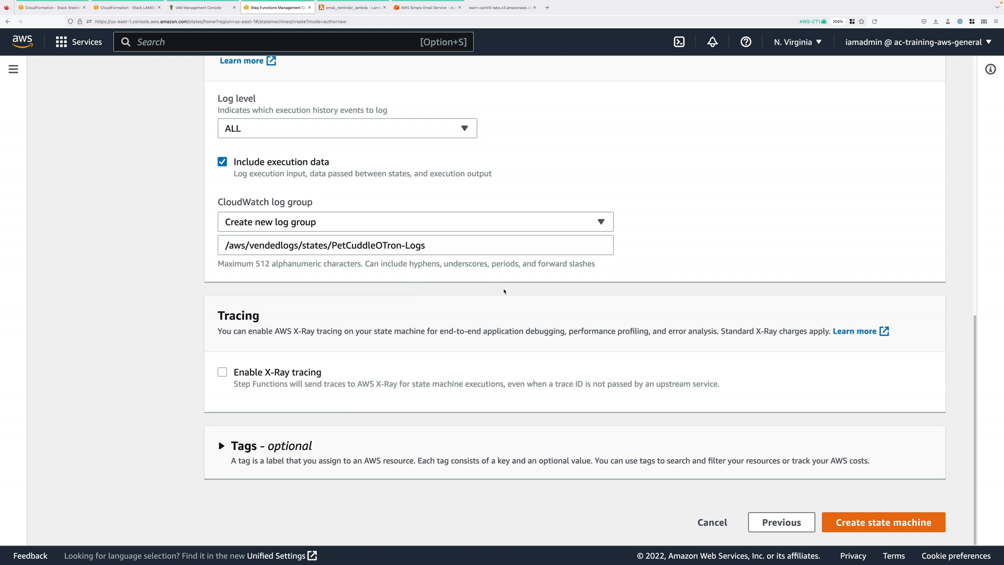
mouse_move(872, 497)
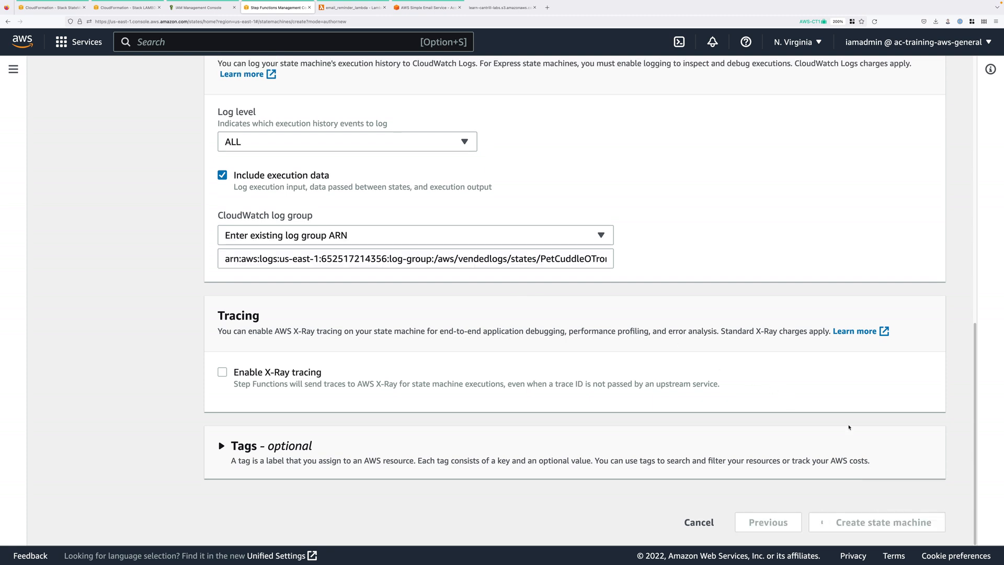
Dismiss the PetCuddleOTron creation success banners and select the full state machine ARN
click(876, 522)
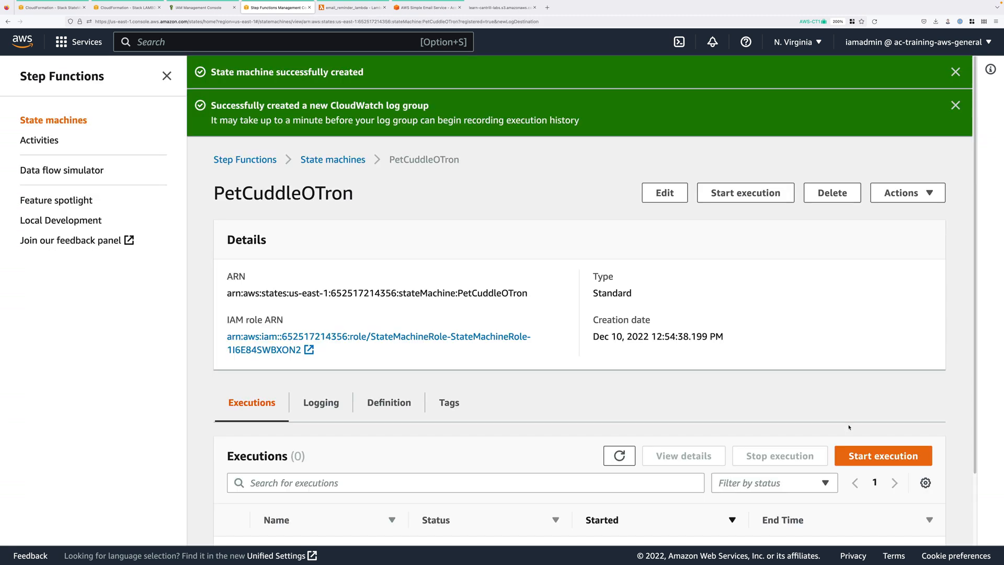
mouse_move(545, 235)
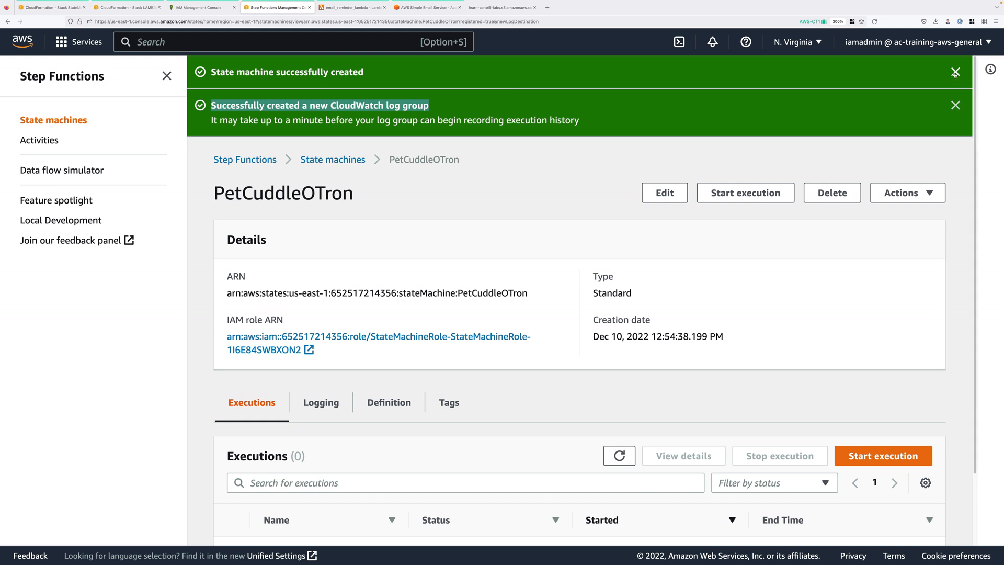
click(955, 72)
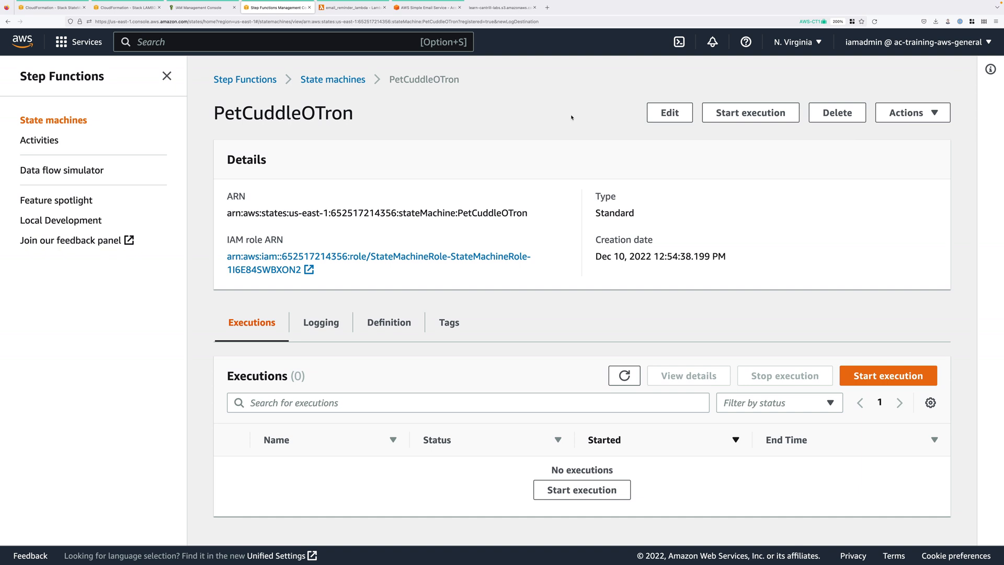
mouse_move(540, 171)
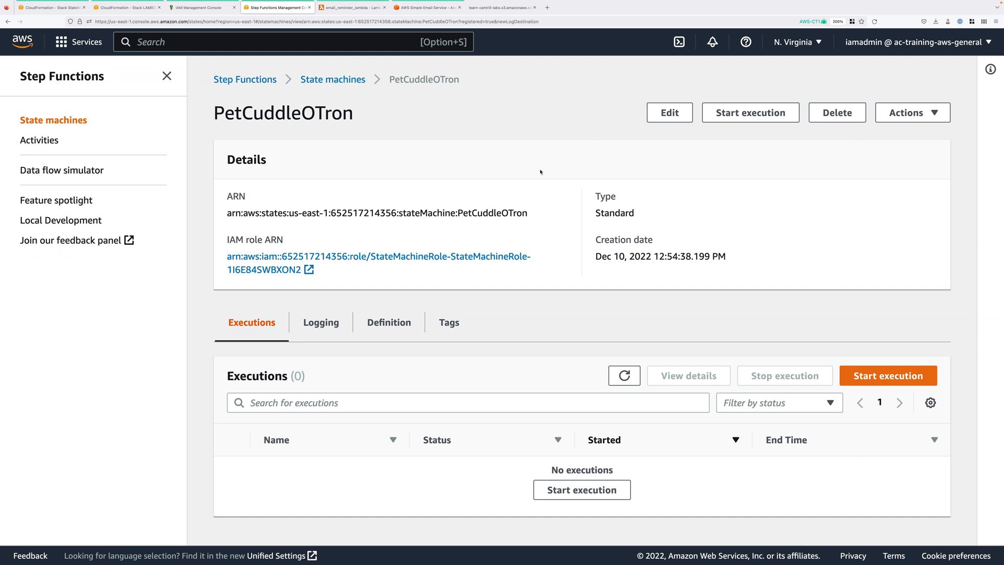
double_click(497, 213)
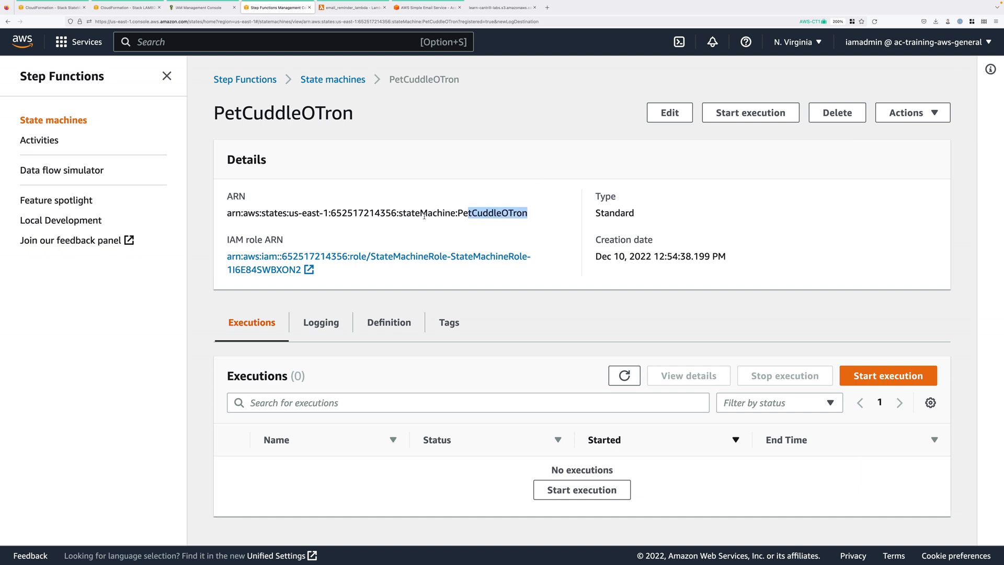
triple_click(377, 213)
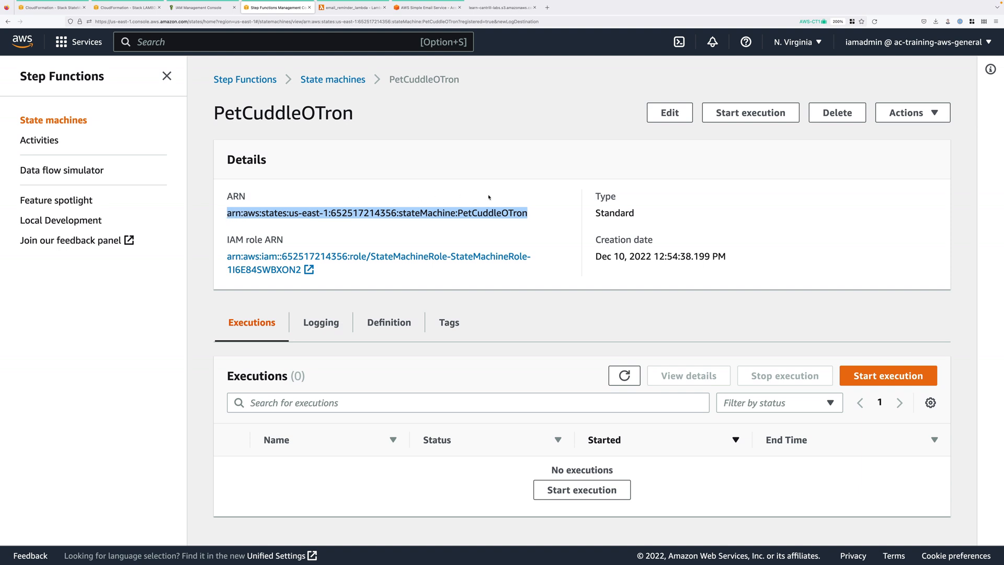
mouse_move(522, 196)
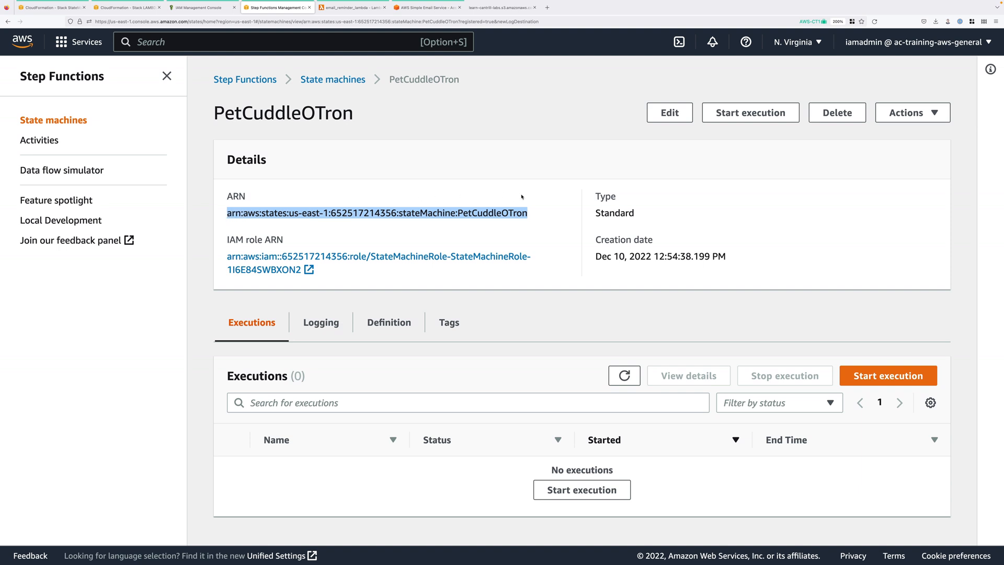
mouse_move(544, 200)
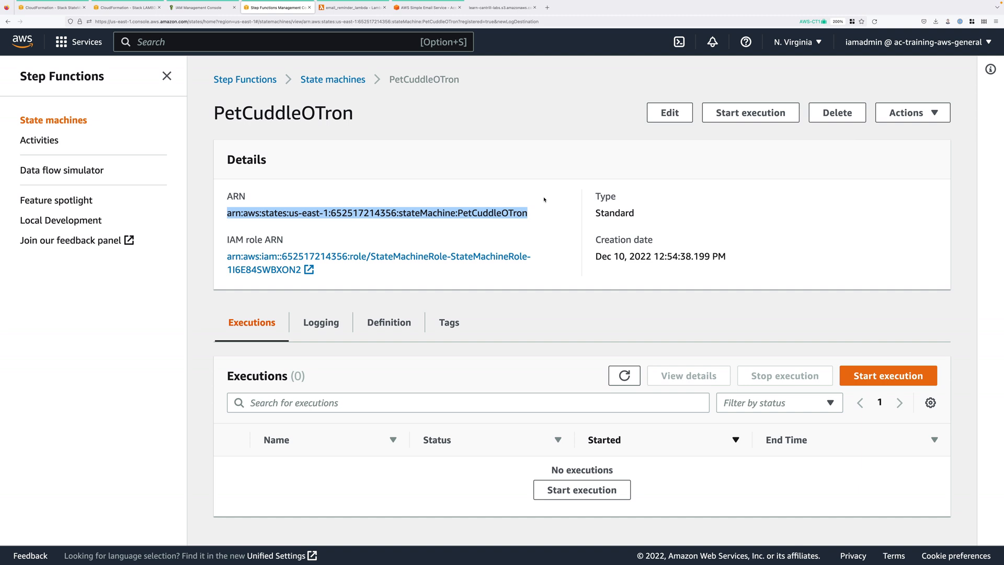